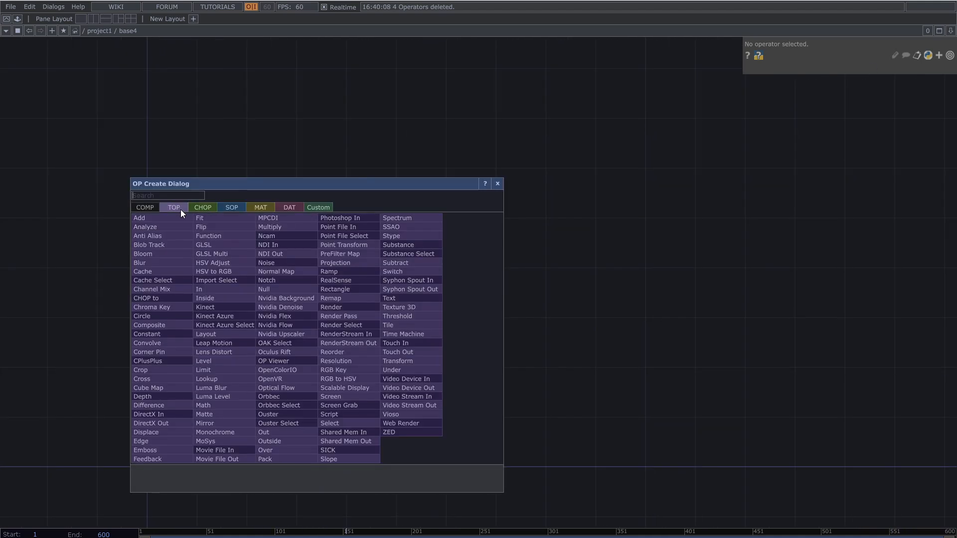
Step: Add a Movie File In TOP loading Butterfly6.tif, wired into a new Null TOP
{"action": "left_click", "coordinate": [214, 449]}
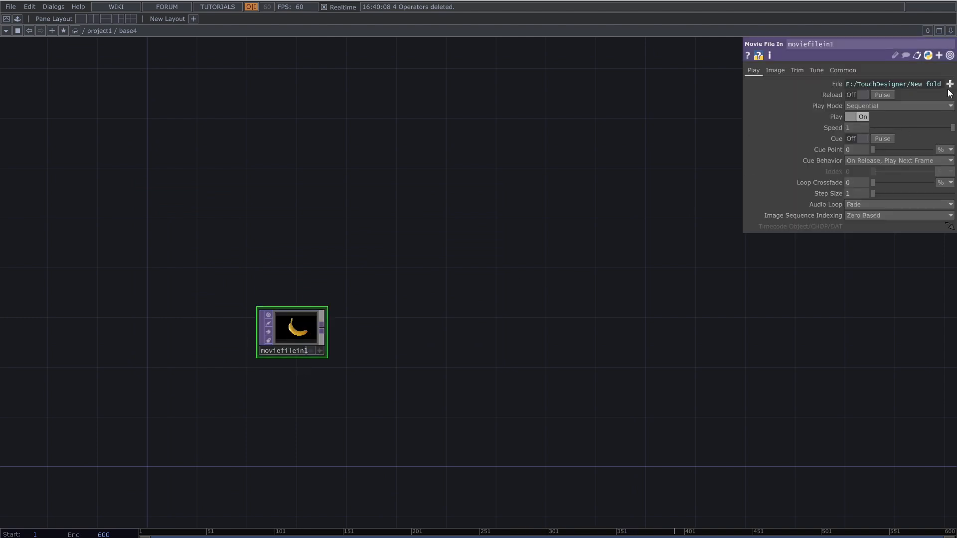
{"action": "left_click", "coordinate": [949, 84]}
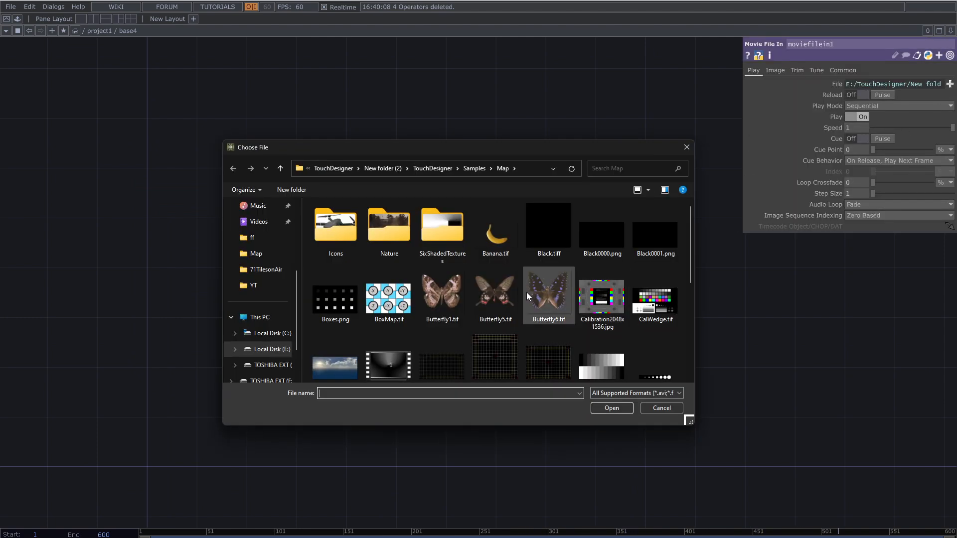
{"action": "left_click", "coordinate": [610, 407]}
{"action": "type", "text": "nu"}
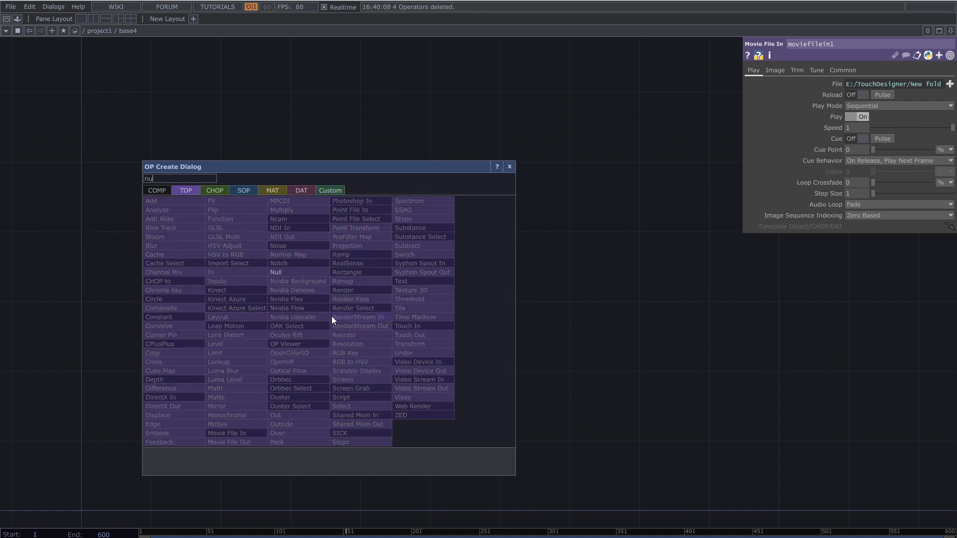
{"action": "left_click", "coordinate": [275, 272]}
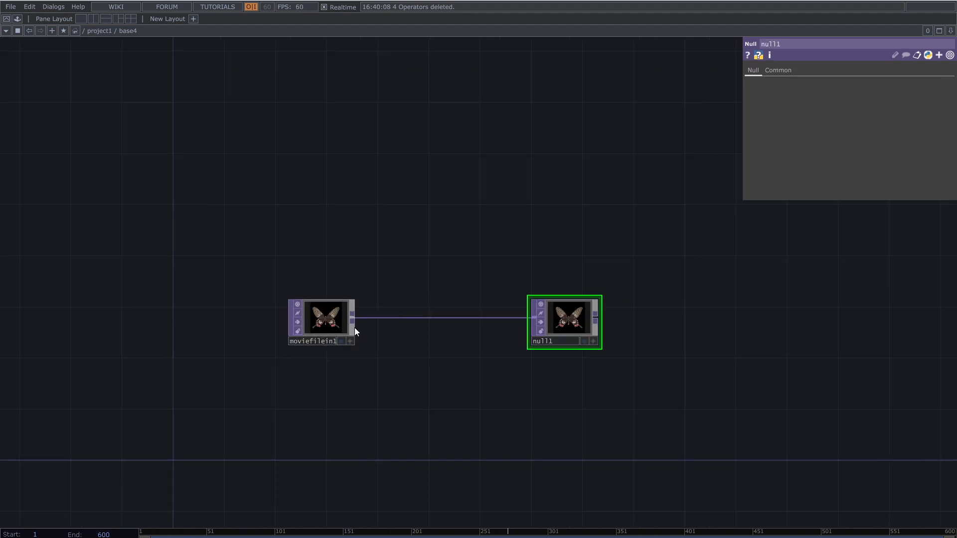
{"action": "right_click", "coordinate": [440, 320]}
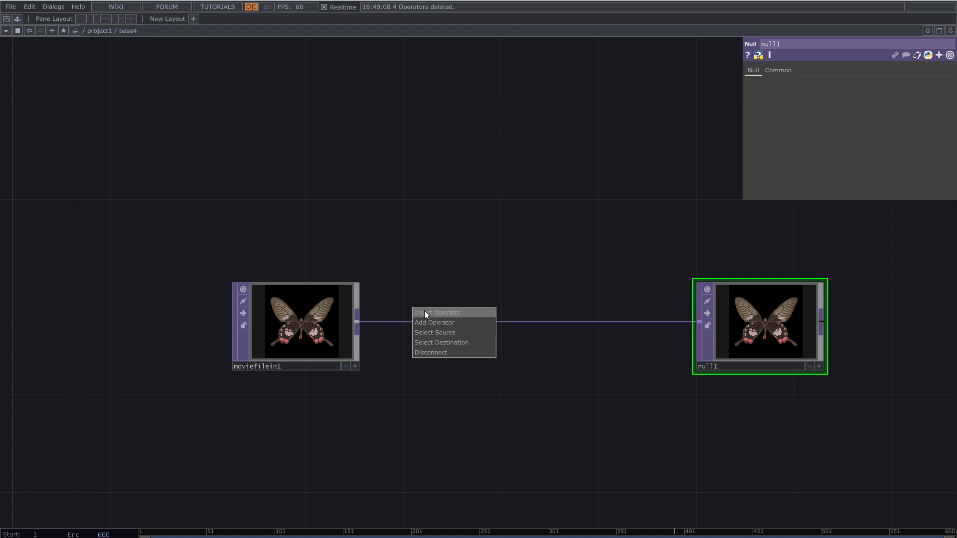
Step: Insert a Fit TOP between the image and Null with resolution 1920 by 1080
{"action": "left_click", "coordinate": [434, 322]}
{"action": "type", "text": "fit"}
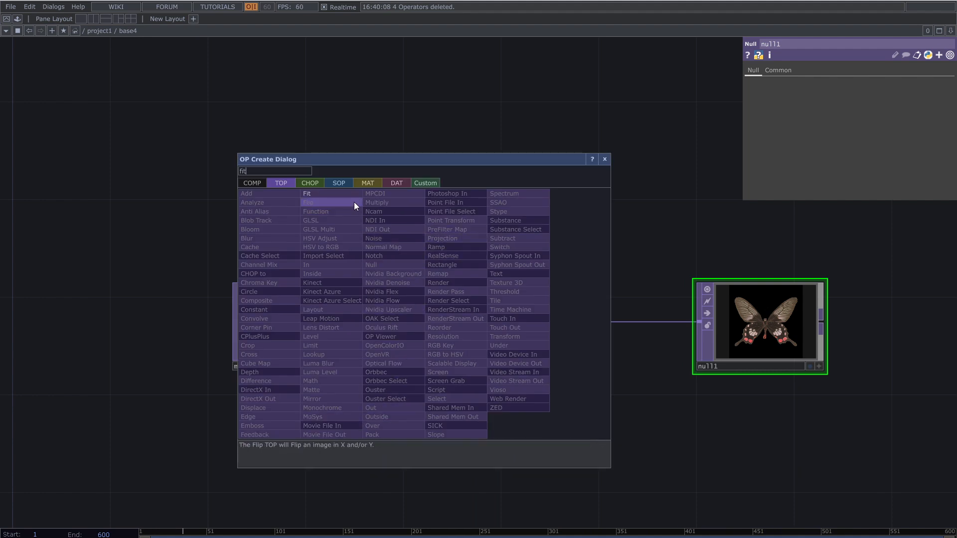
{"action": "left_click", "coordinate": [307, 194]}
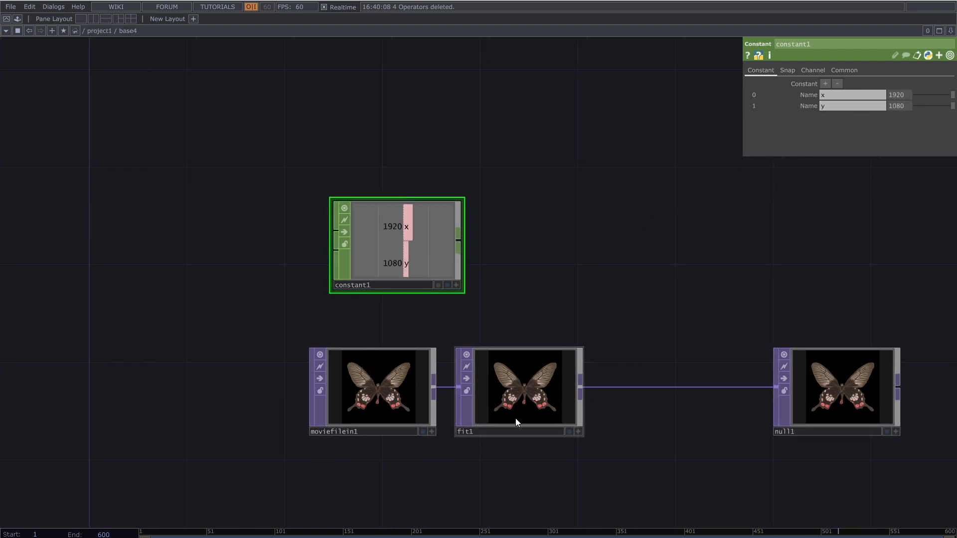
{"action": "left_click", "coordinate": [518, 391]}
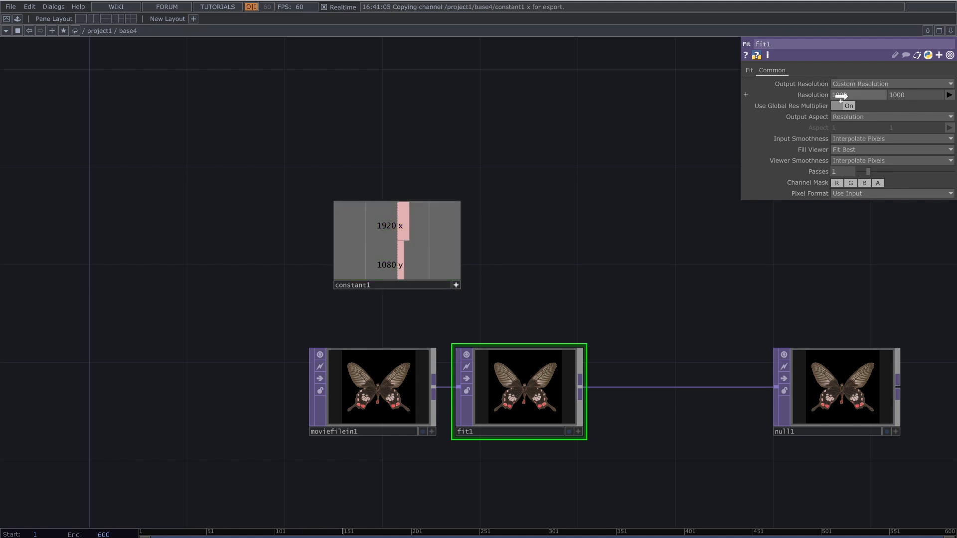
{"action": "type", "text": "1920"}
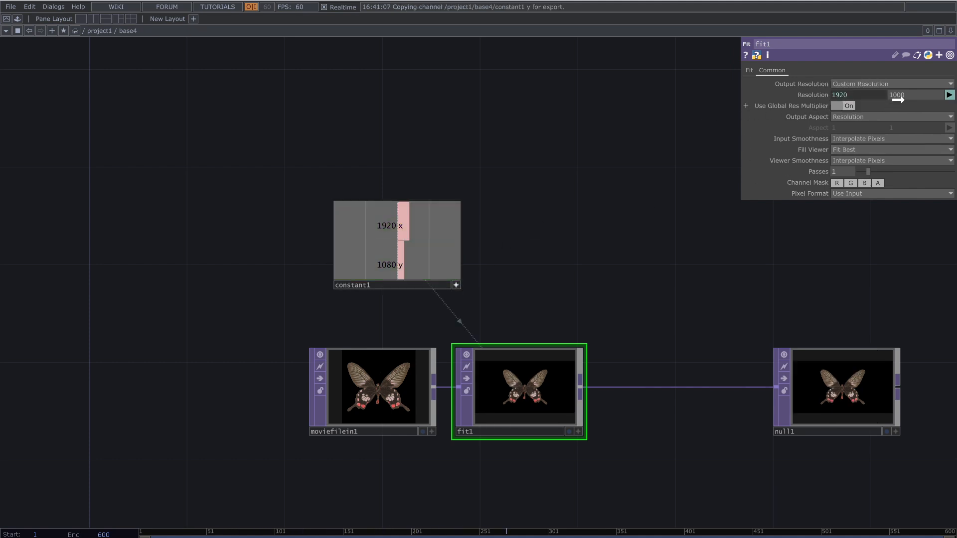
{"action": "type", "text": "1080"}
{"action": "type", "text": "n"}
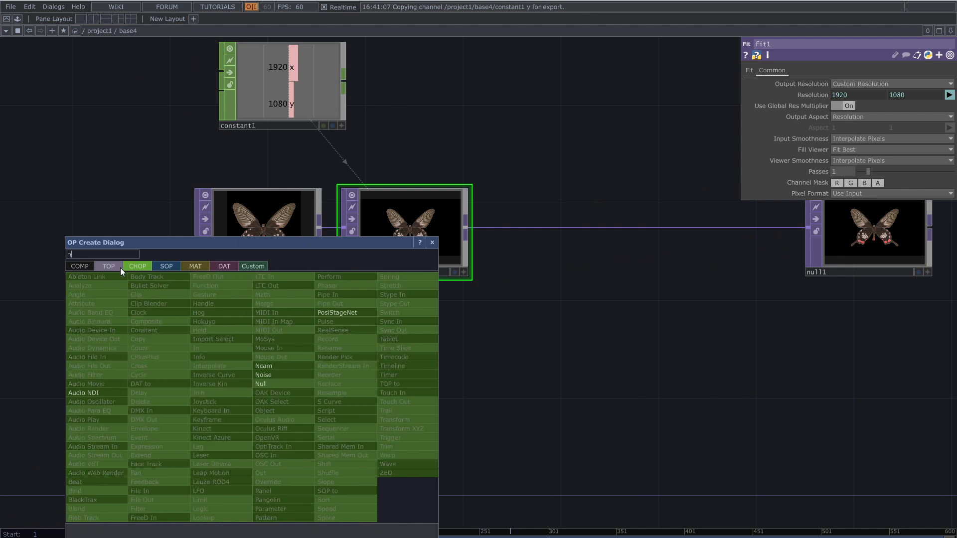
Step: Add a Noise TOP and lower its offset and exponent for fine grain
{"action": "left_click", "coordinate": [108, 265]}
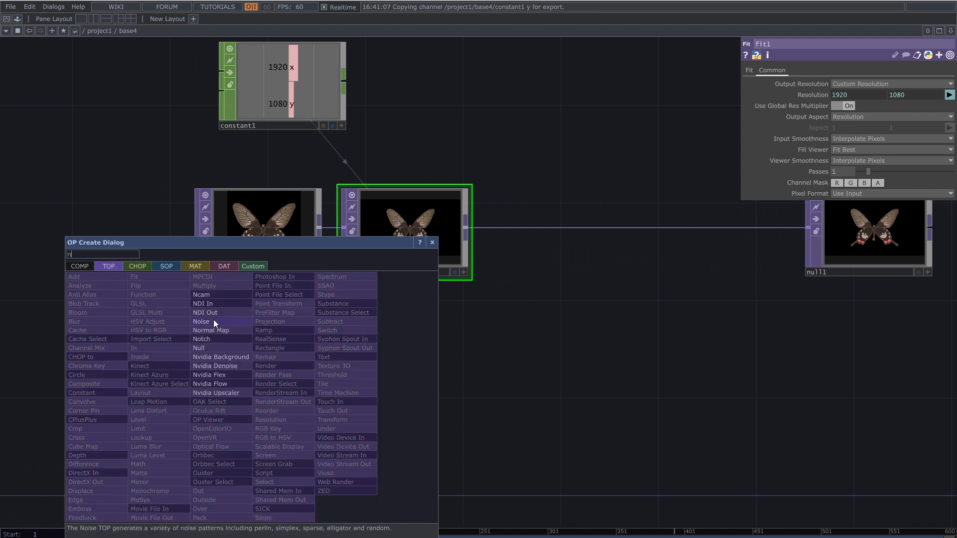
{"action": "left_click", "coordinate": [200, 321]}
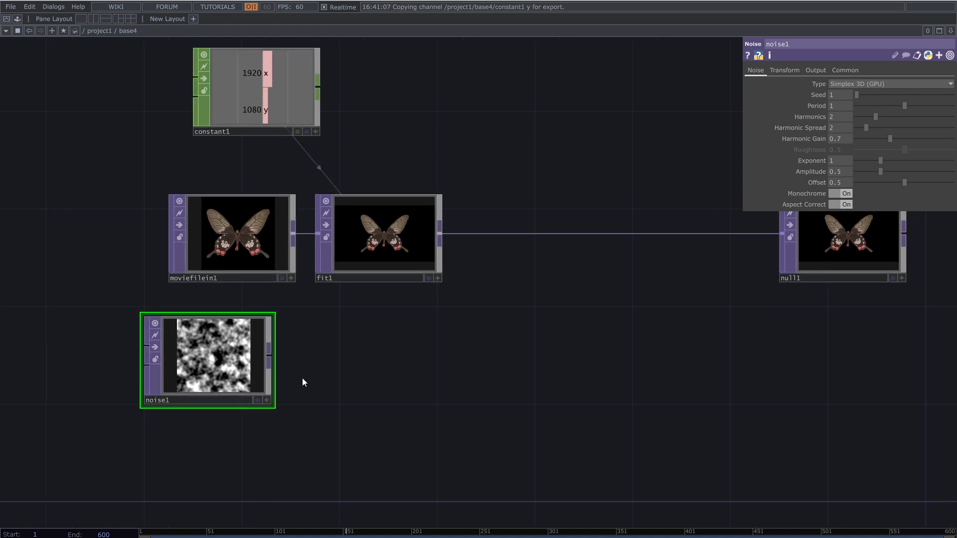
{"action": "mouse_move", "coordinate": [880, 115]}
{"action": "type", "text": "0.06"}
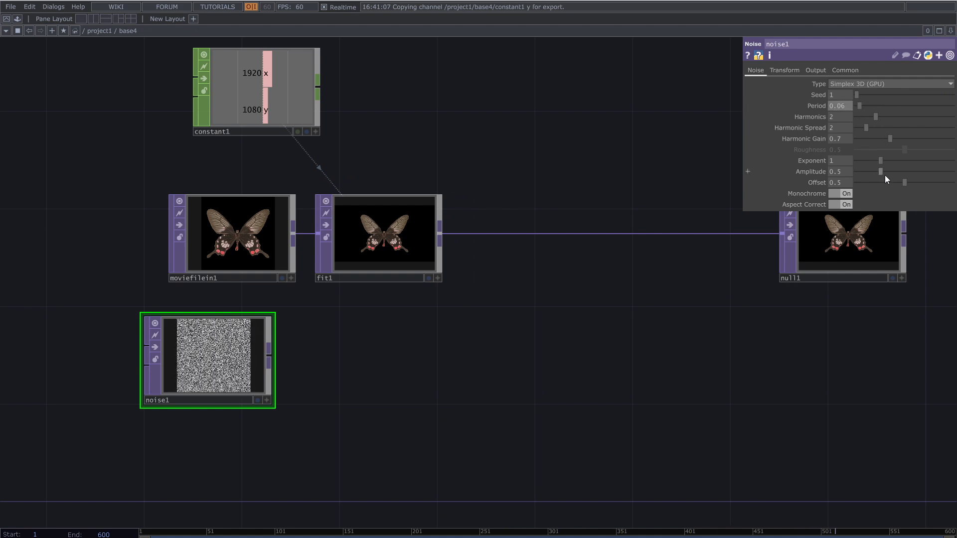
{"action": "left_click_drag", "start_coordinate": [903, 182], "coordinate": [879, 182]}
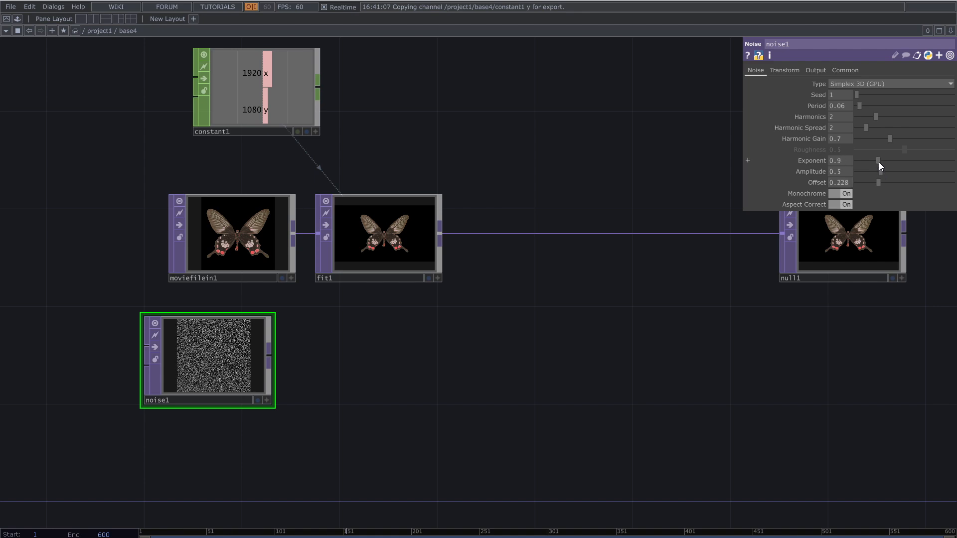
{"action": "left_click_drag", "start_coordinate": [889, 172], "coordinate": [885, 171]}
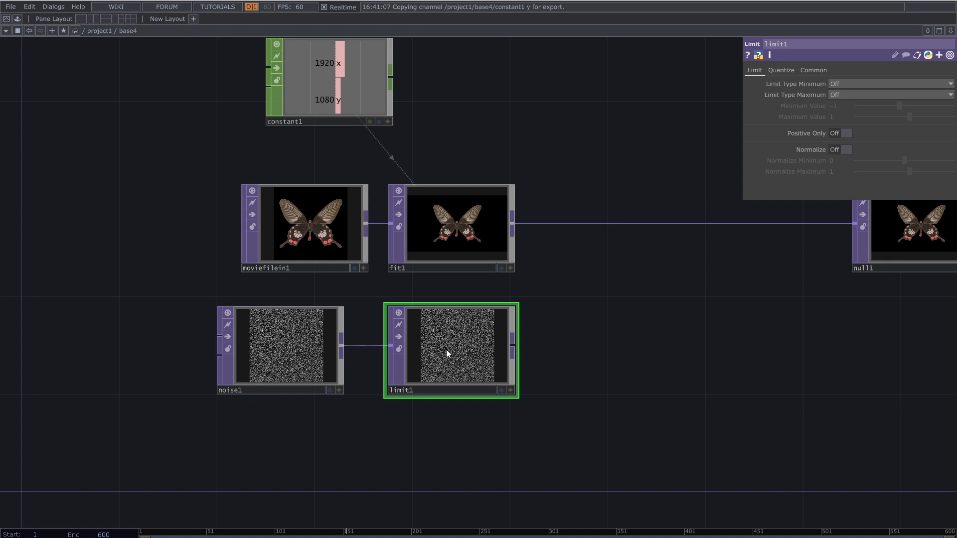
Step: Set the Limit TOP's Quantize Position to Floor for blocky noise
{"action": "left_click", "coordinate": [781, 70]}
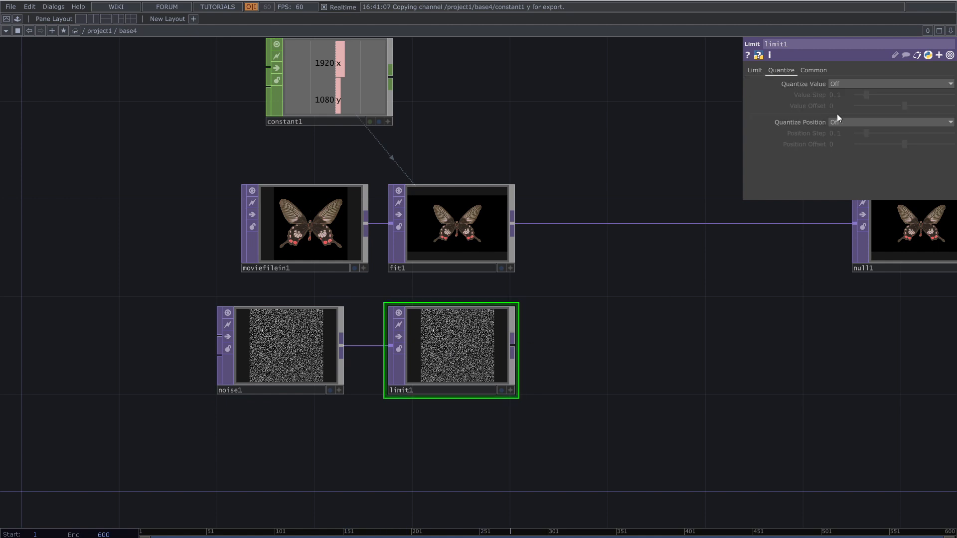
{"action": "left_click", "coordinate": [888, 122]}
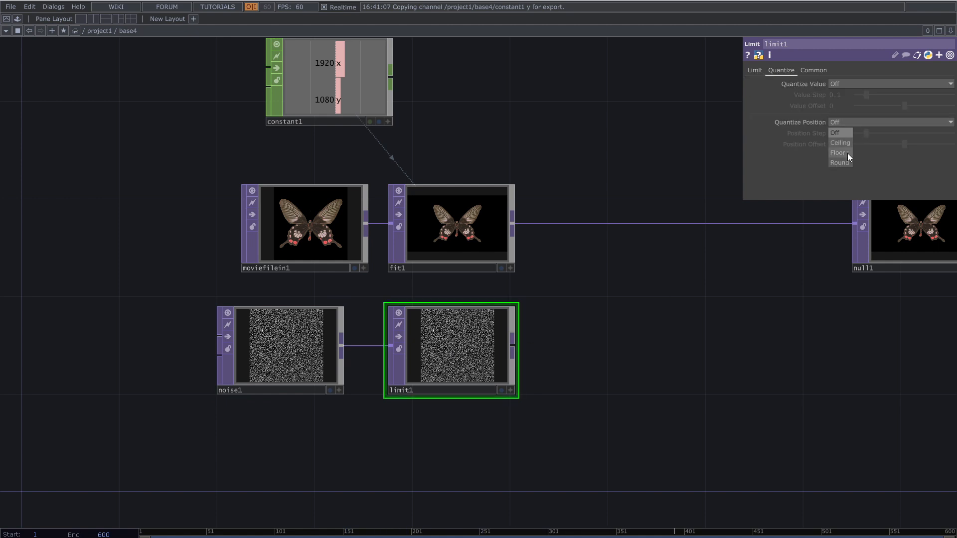
{"action": "left_click", "coordinate": [838, 152]}
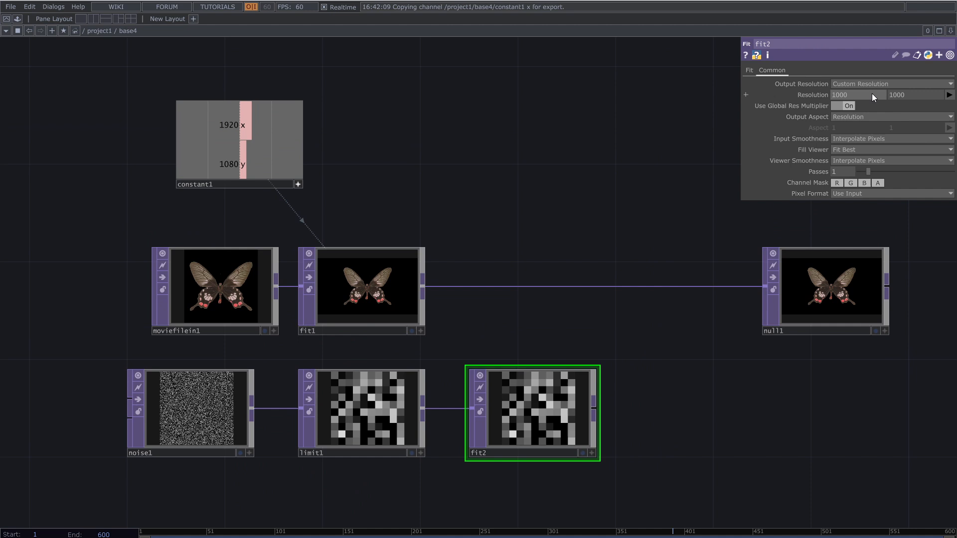
Step: Reference constant1 for the second Fit TOP's resolution and change its fit mode
{"action": "right_click", "coordinate": [861, 94]}
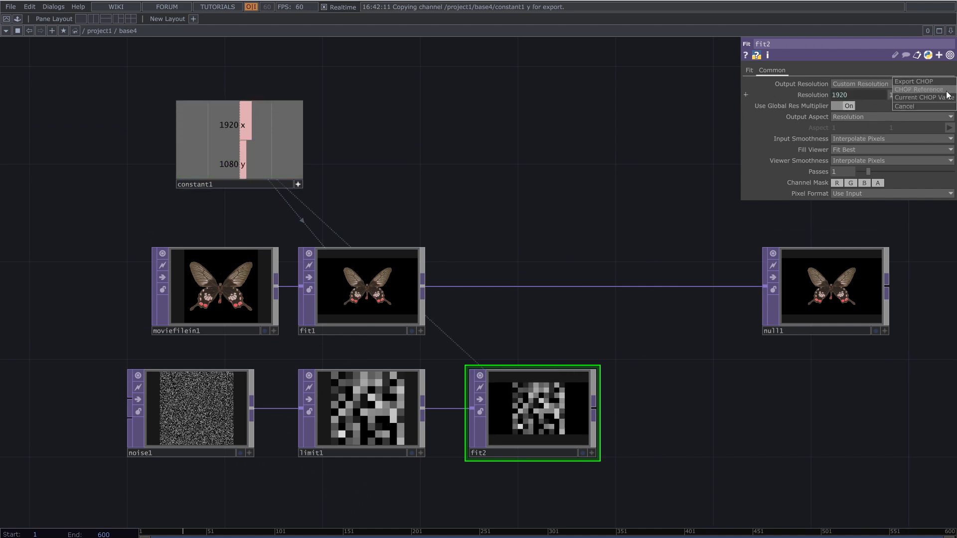
{"action": "left_click", "coordinate": [903, 105]}
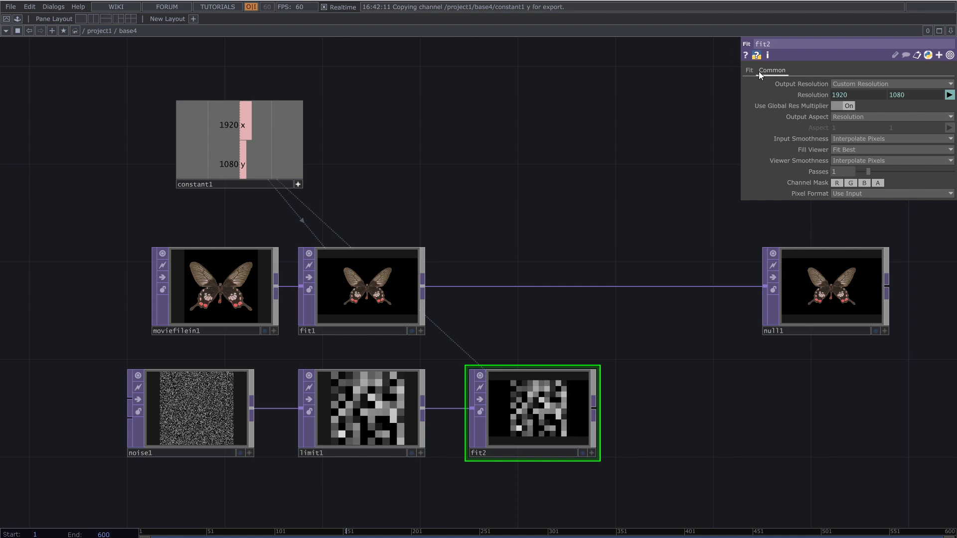
{"action": "left_click", "coordinate": [748, 69]}
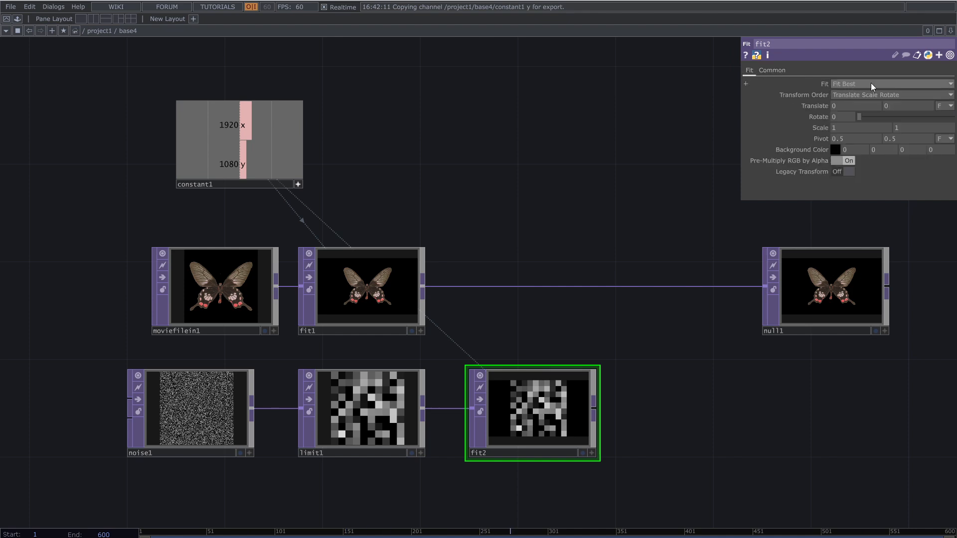
{"action": "left_click", "coordinate": [891, 84]}
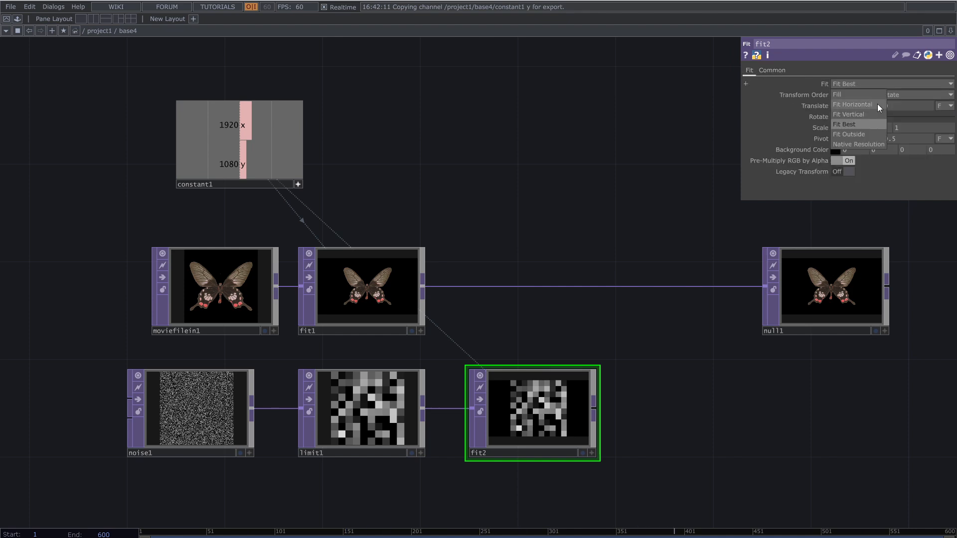
{"action": "left_click", "coordinate": [852, 104]}
{"action": "type", "text": "th"}
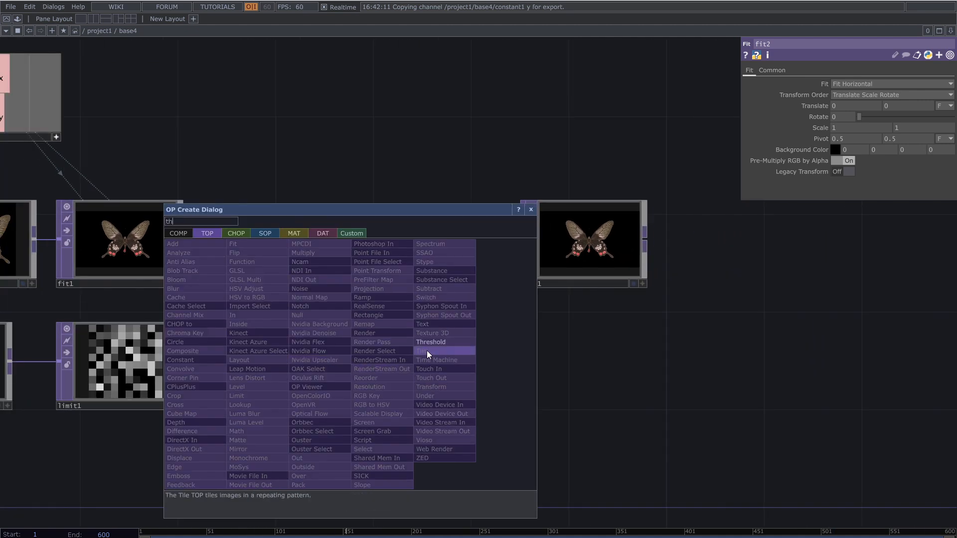
Step: Add a Threshold TOP lowered to about 0.202, followed by a Null TOP
{"action": "left_click", "coordinate": [430, 341]}
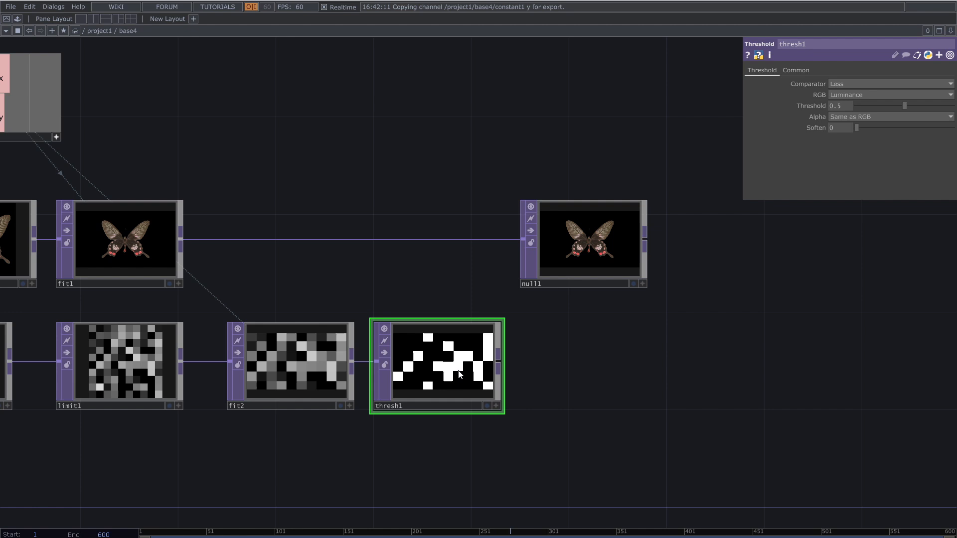
{"action": "left_click_drag", "start_coordinate": [906, 105], "coordinate": [889, 106]}
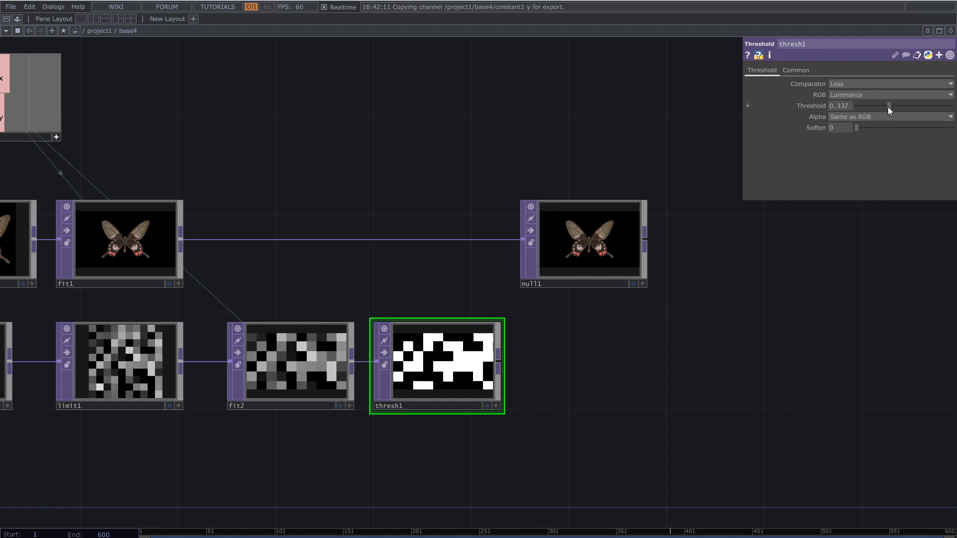
{"action": "left_click_drag", "start_coordinate": [888, 106], "coordinate": [876, 105]}
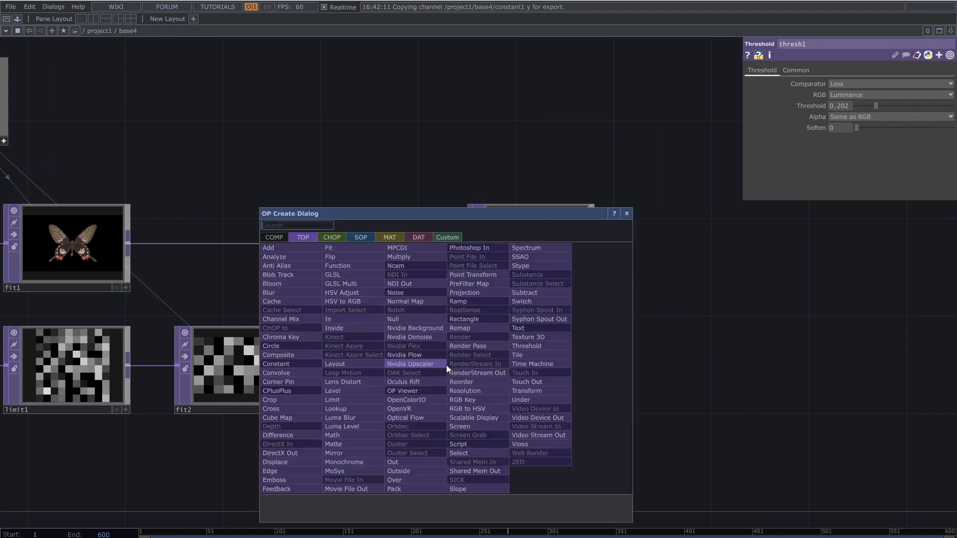
{"action": "type", "text": "nu"}
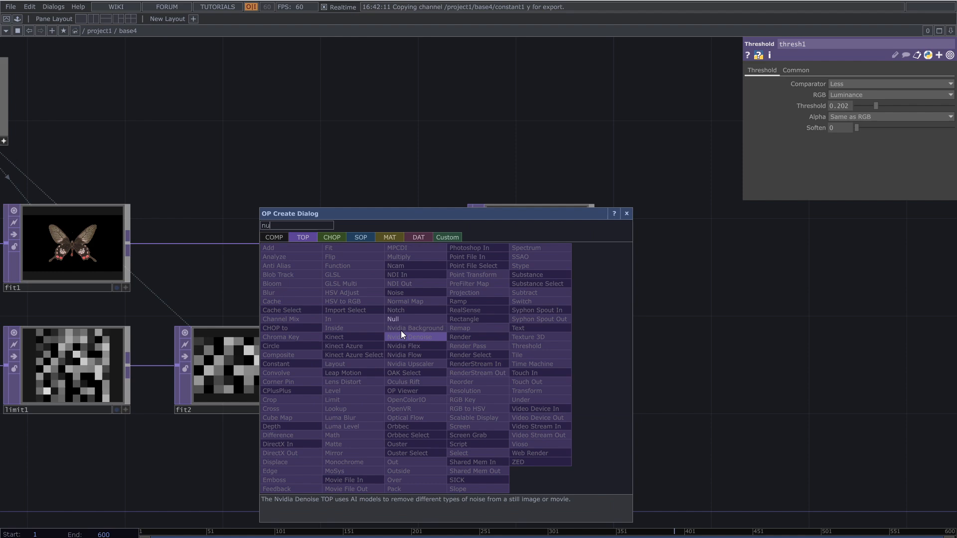
{"action": "left_click", "coordinate": [392, 318]}
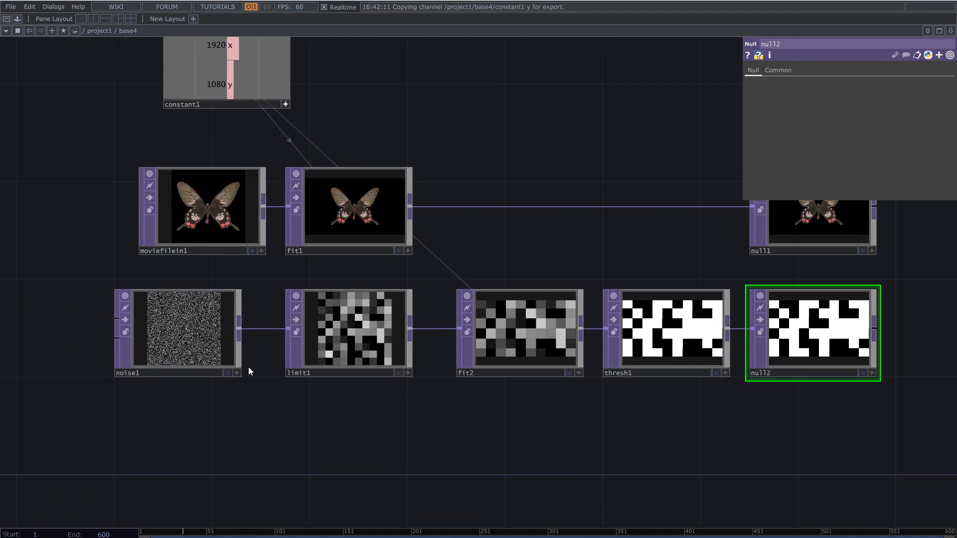
Step: Give noise1's Transform Translate a time-based expression so the noise animates
{"action": "left_click", "coordinate": [177, 329]}
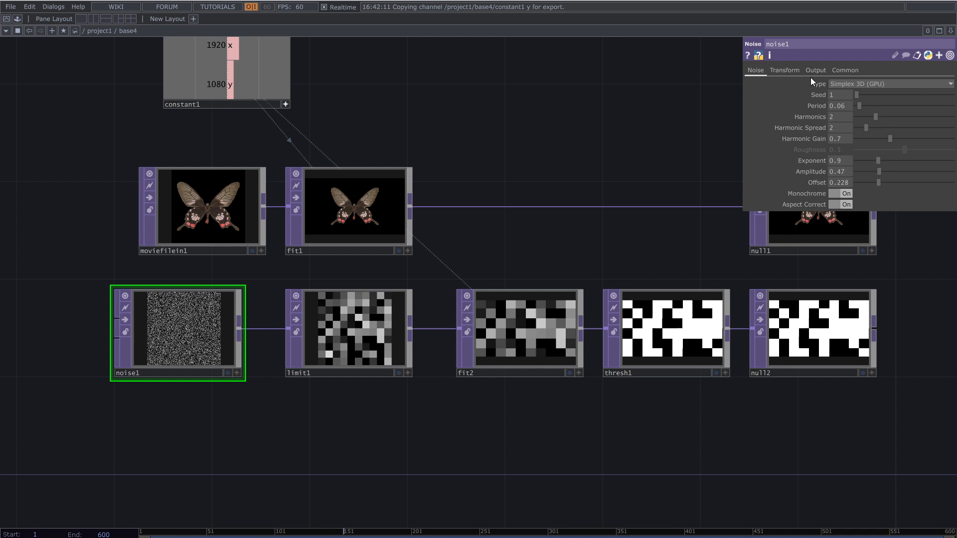
{"action": "left_click", "coordinate": [784, 70]}
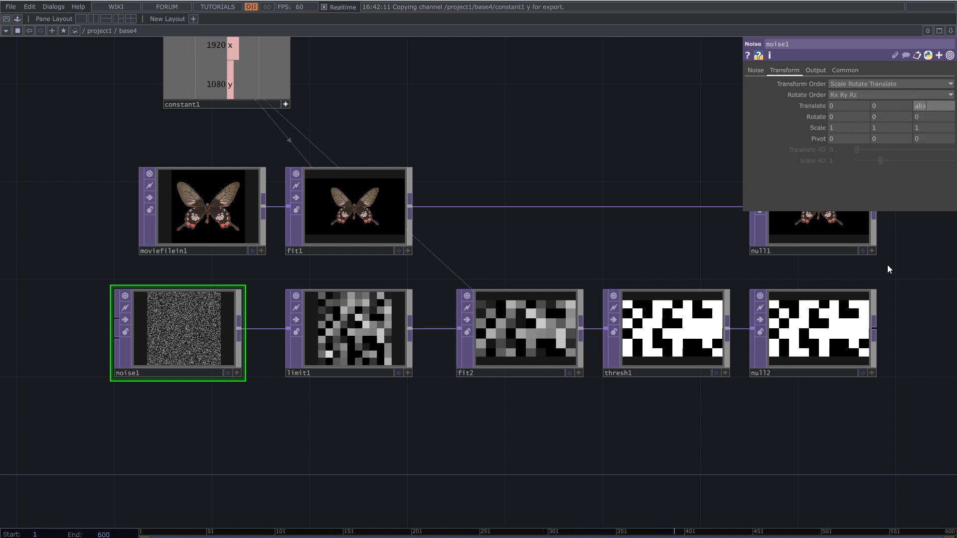
{"action": "left_click", "coordinate": [927, 106]}
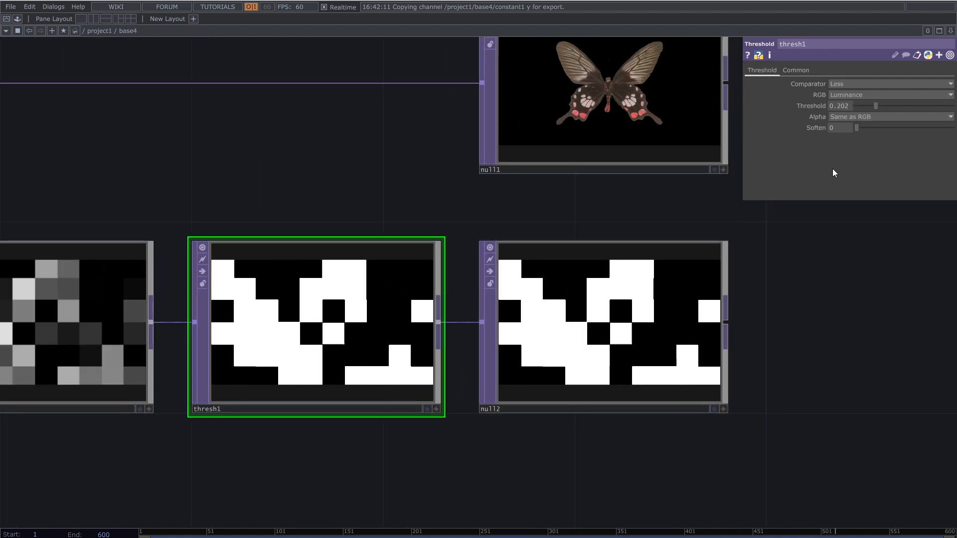
{"action": "left_click_drag", "start_coordinate": [866, 105], "coordinate": [864, 106]}
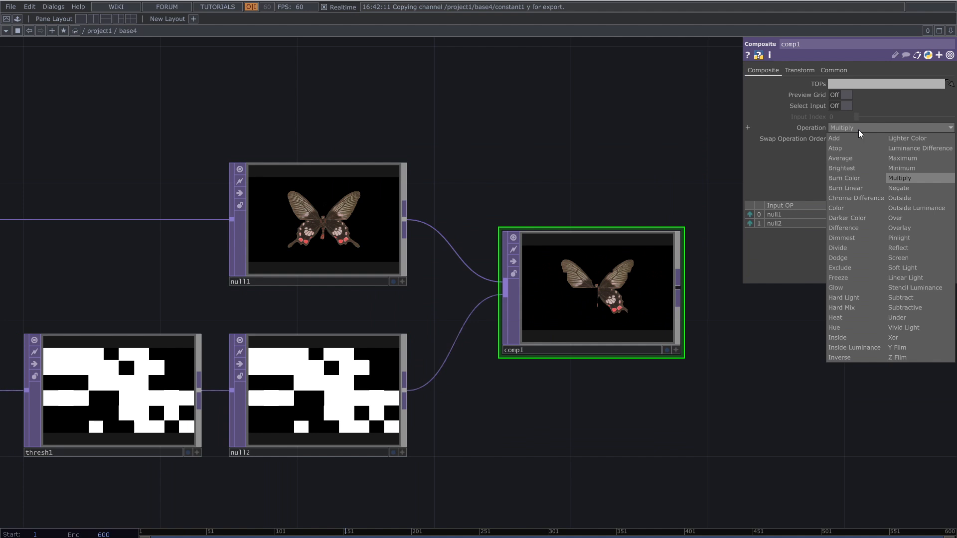
Step: Set the Composite TOP's Operation to Y Film
{"action": "left_click", "coordinate": [897, 357]}
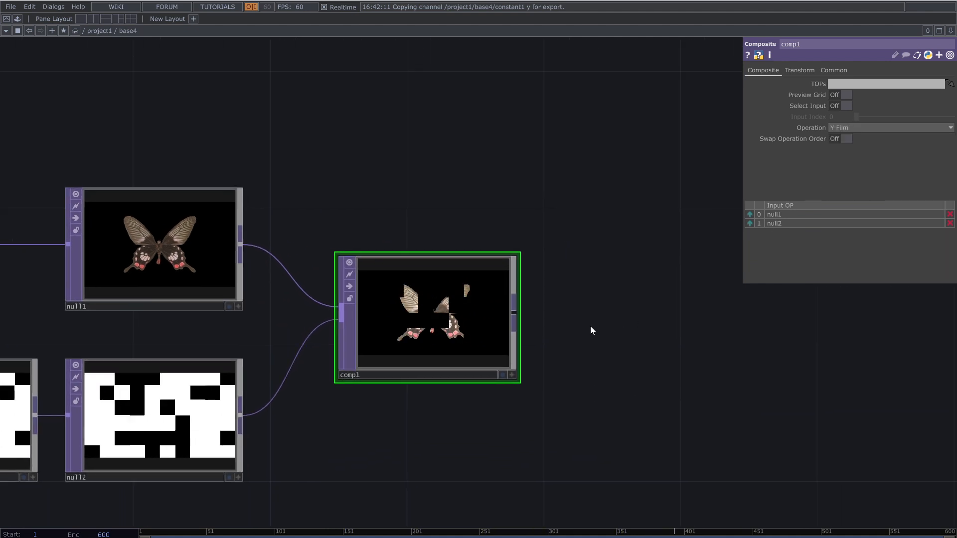
{"action": "left_click", "coordinate": [750, 223]}
{"action": "type", "text": "a"}
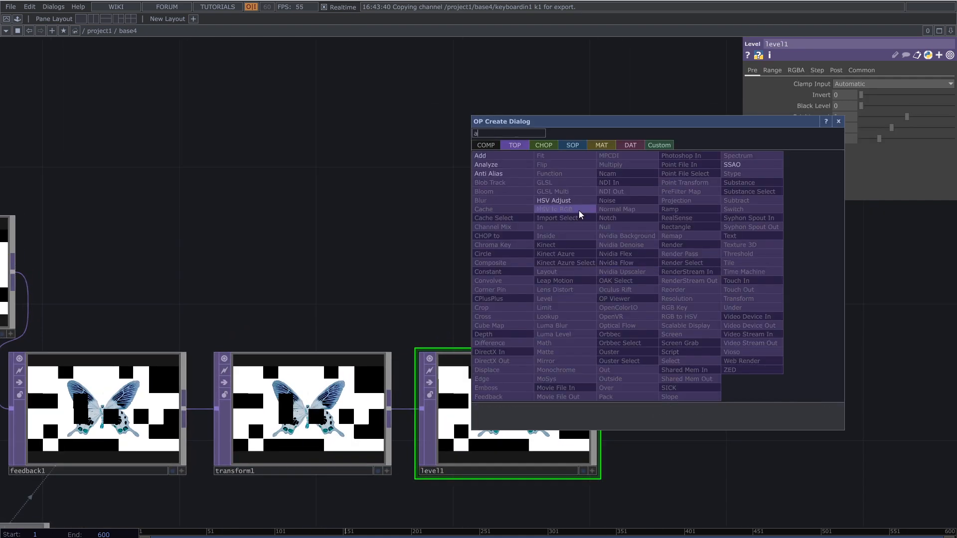
Step: Add an Add TOP after the Level TOP from the OP Create dialog
{"action": "left_click", "coordinate": [480, 155]}
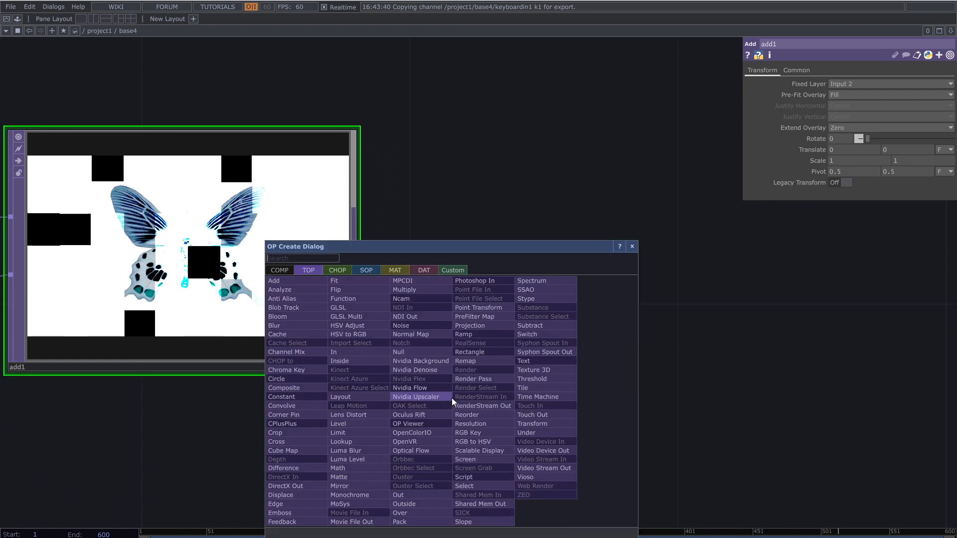
Step: Search 'n' in OP Create and add a Normal Map TOP after add1
{"action": "type", "text": "n"}
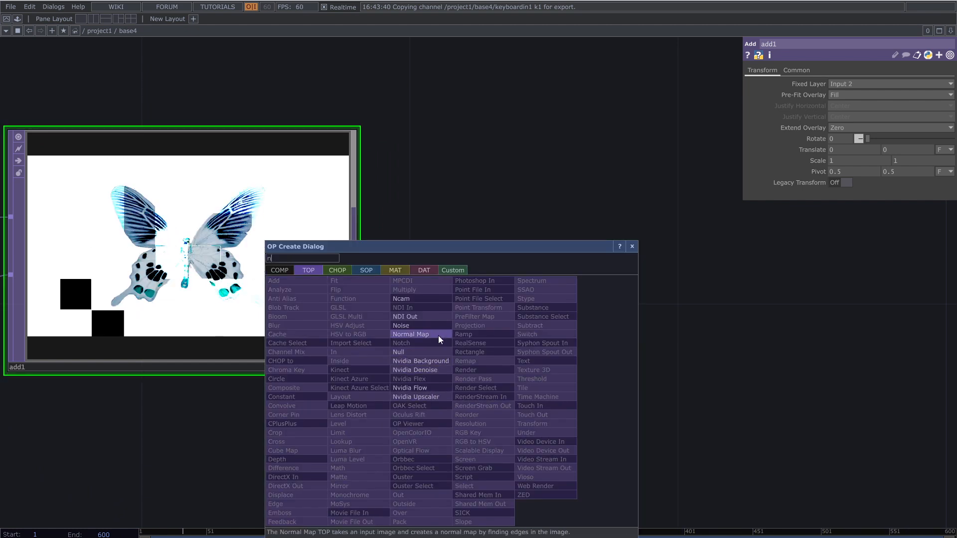
{"action": "left_click", "coordinate": [410, 334]}
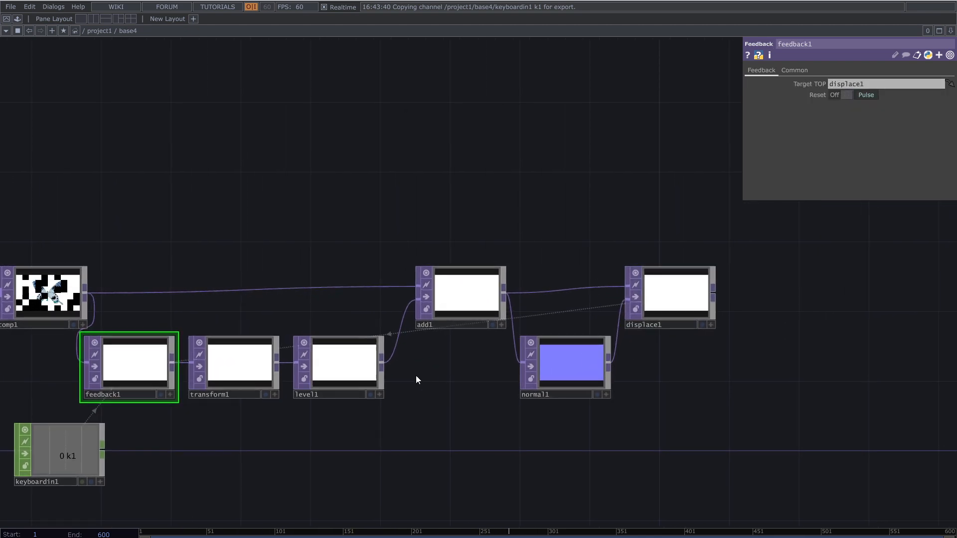
Step: Inspect the Level operator's post-processing parameters, then select another node in the network
{"action": "left_click", "coordinate": [337, 363]}
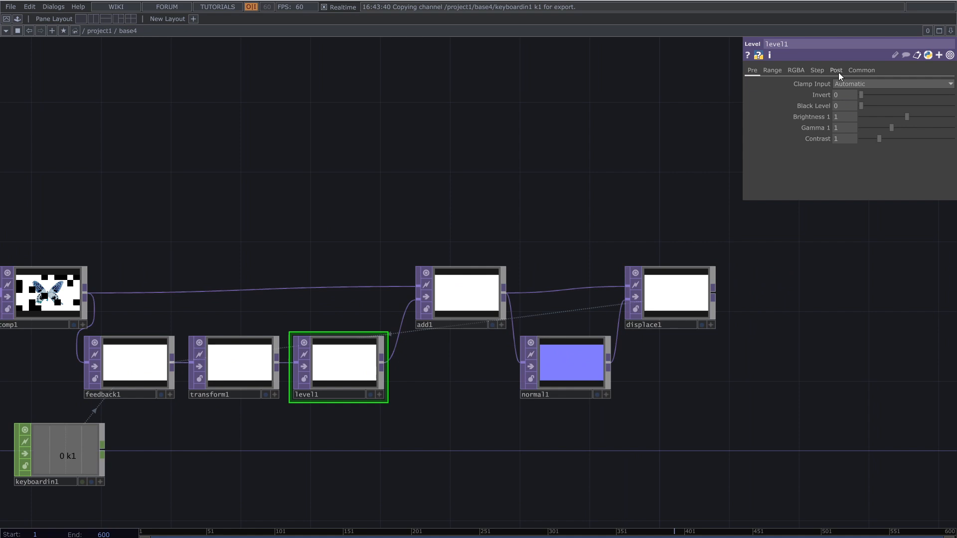
{"action": "left_click", "coordinate": [835, 69]}
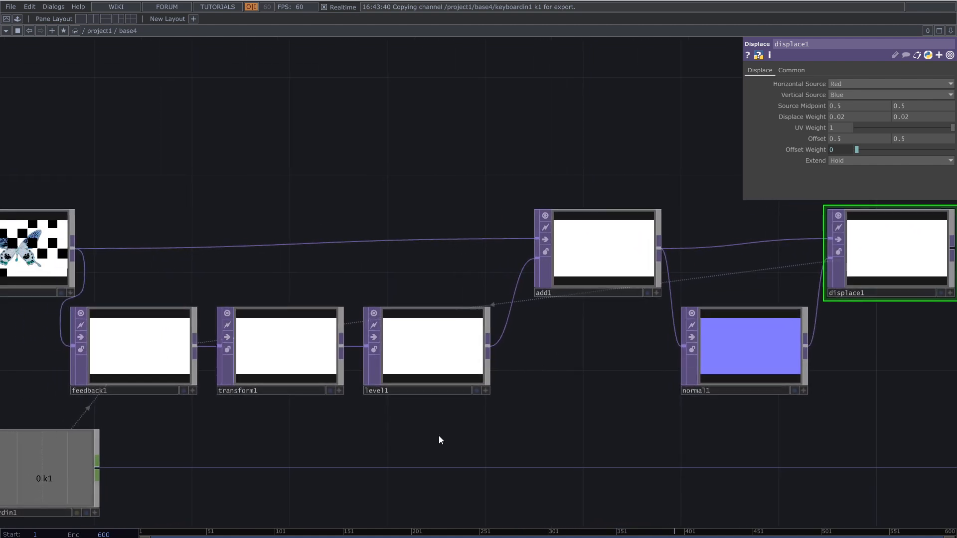
{"action": "left_click", "coordinate": [281, 344]}
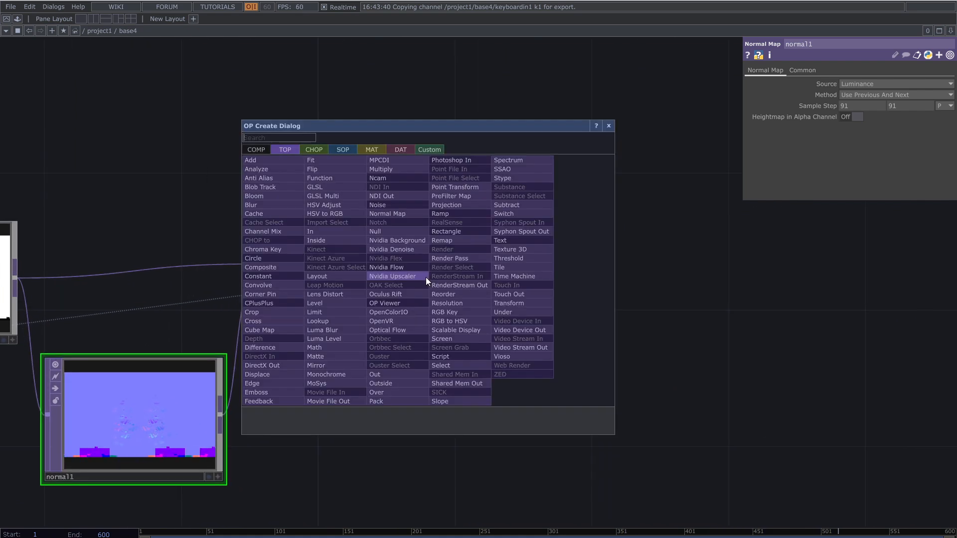
Step: Chain Monochrome, Threshold and Lookup operators after the displacement, inverting the black-and-white image
{"action": "type", "text": "m"}
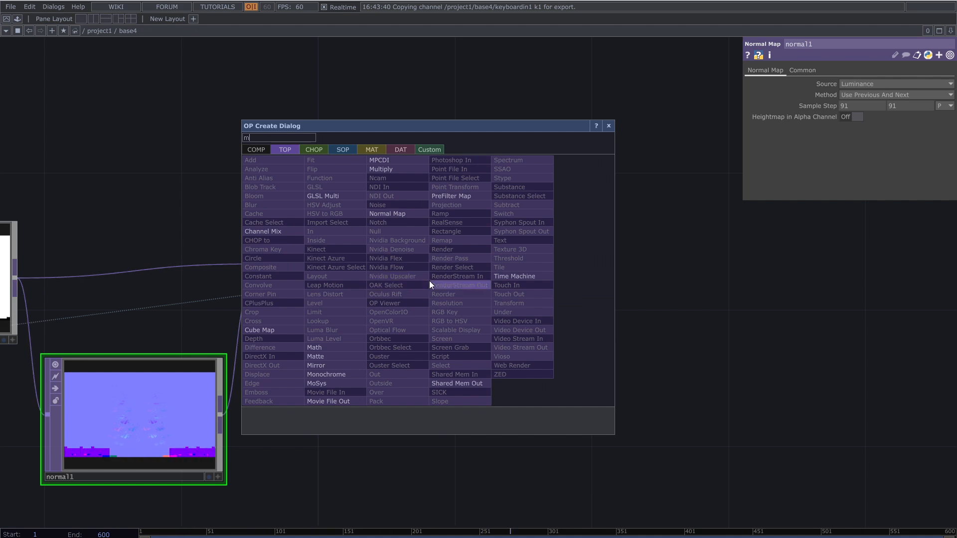
{"action": "type", "text": "o"}
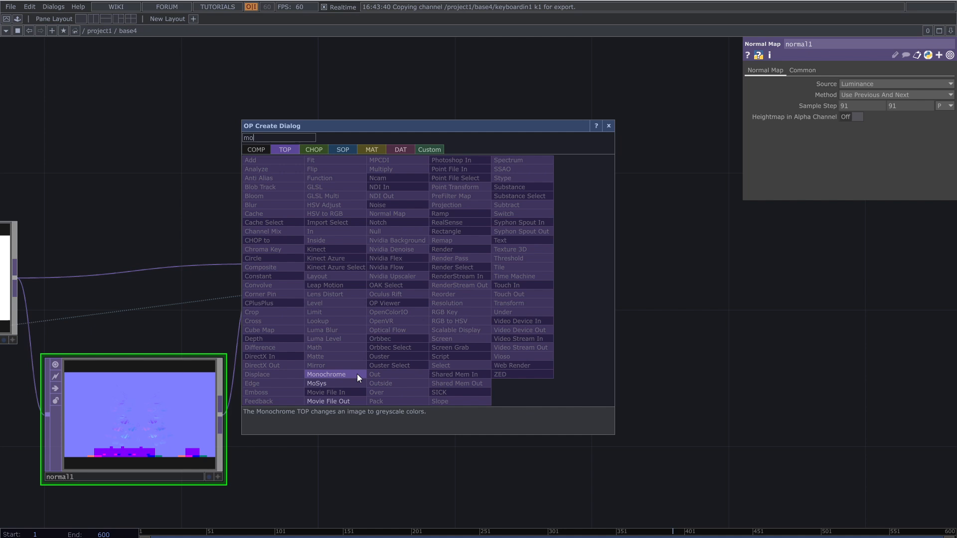
{"action": "left_click", "coordinate": [326, 374]}
{"action": "type", "text": "th"}
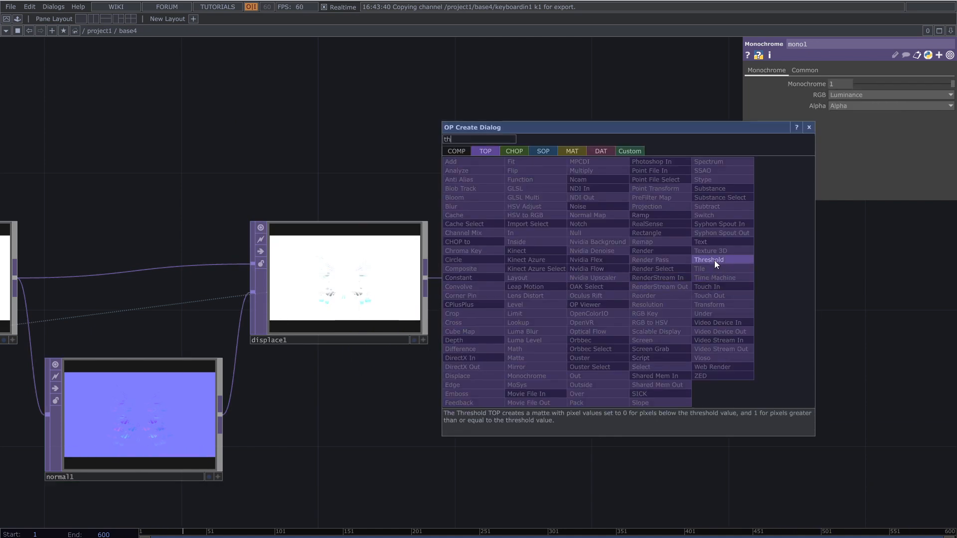
{"action": "left_click", "coordinate": [709, 259]}
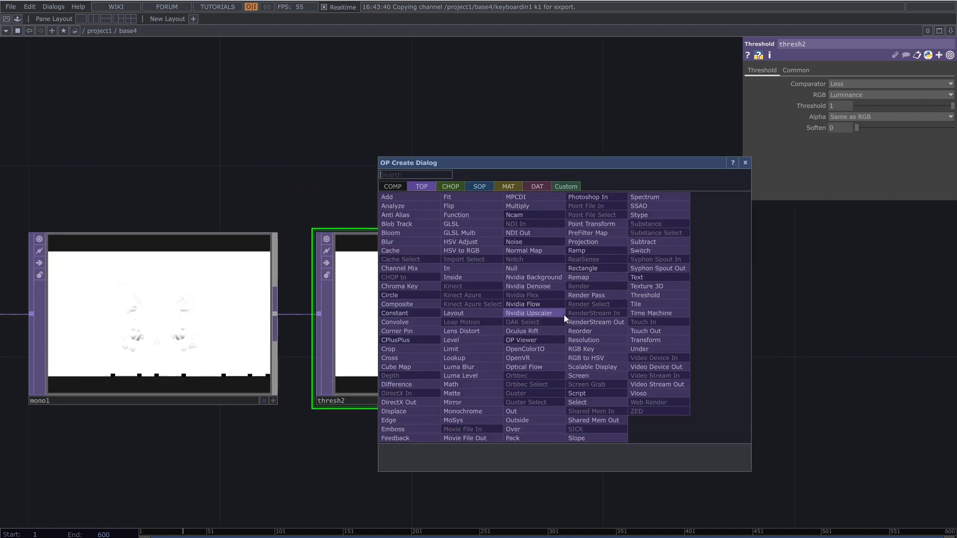
{"action": "mouse_move", "coordinate": [454, 357]}
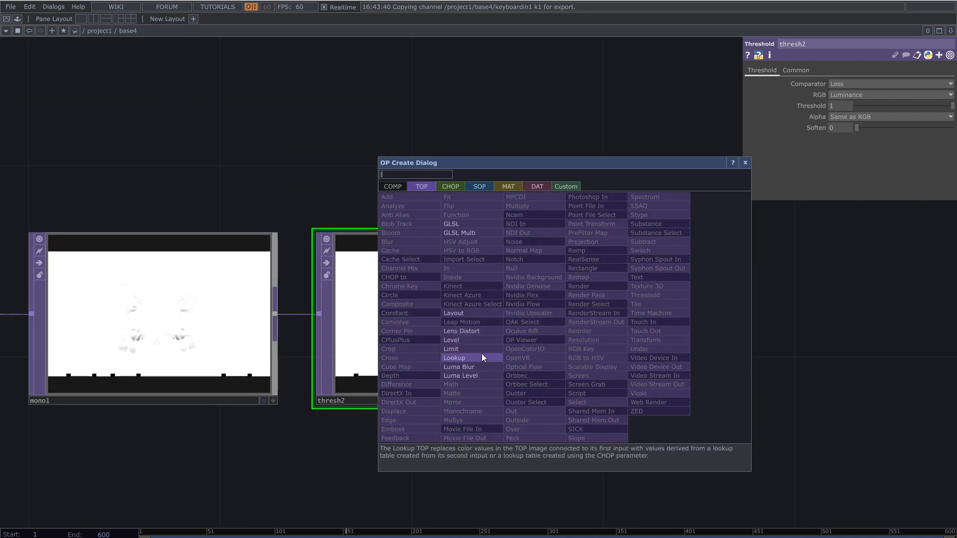
{"action": "left_click", "coordinate": [454, 358]}
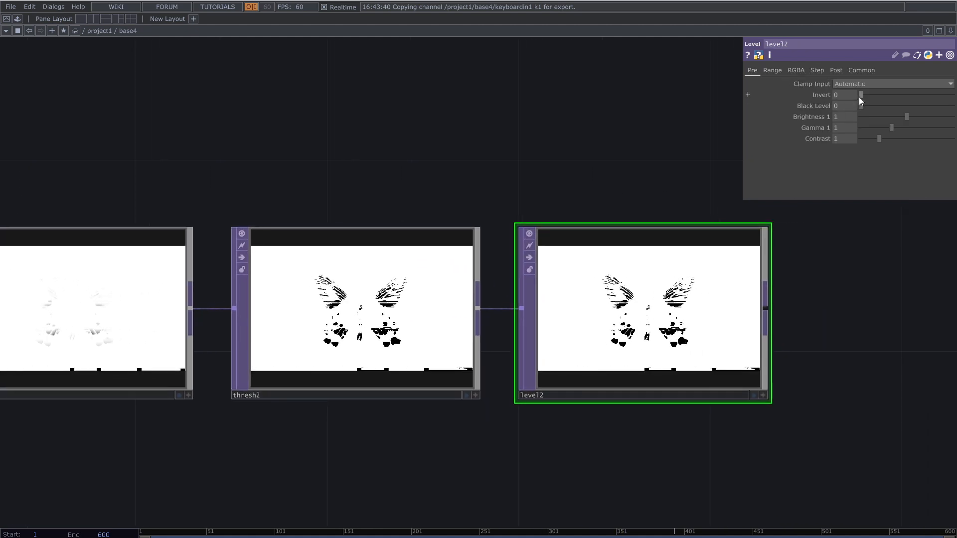
{"action": "left_click", "coordinate": [845, 95]}
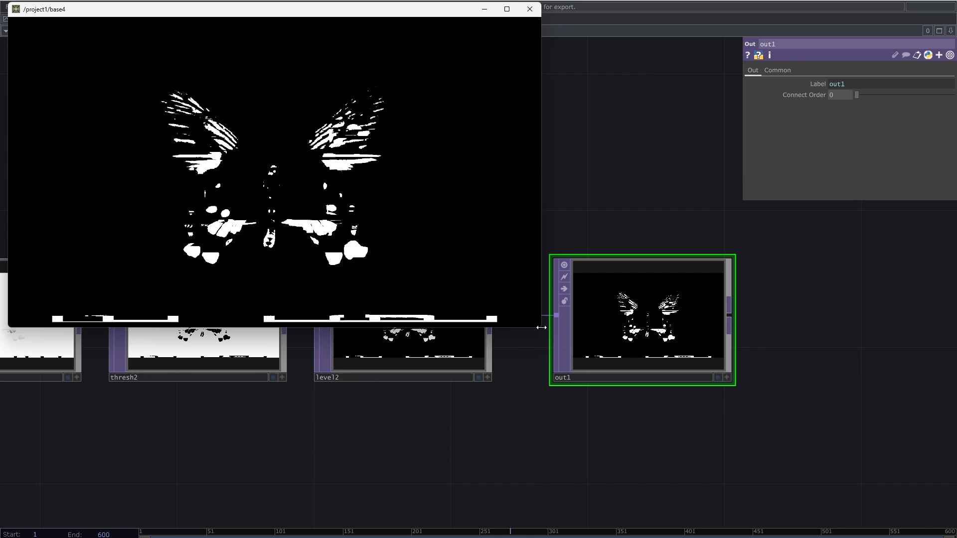
Step: Enlarge the floating viewer showing the white-on-black butterfly output
{"action": "left_click_drag", "start_coordinate": [539, 328], "coordinate": [318, 186]}
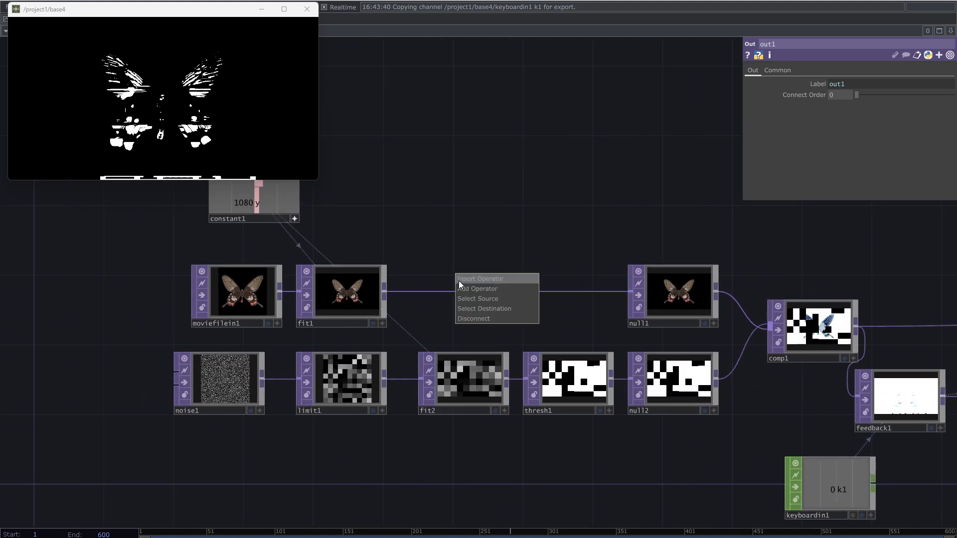
Step: Insert a Noise TOP between fit1 and null1, shrinking its period to about 0.01 and lowering offset
{"action": "left_click", "coordinate": [478, 288]}
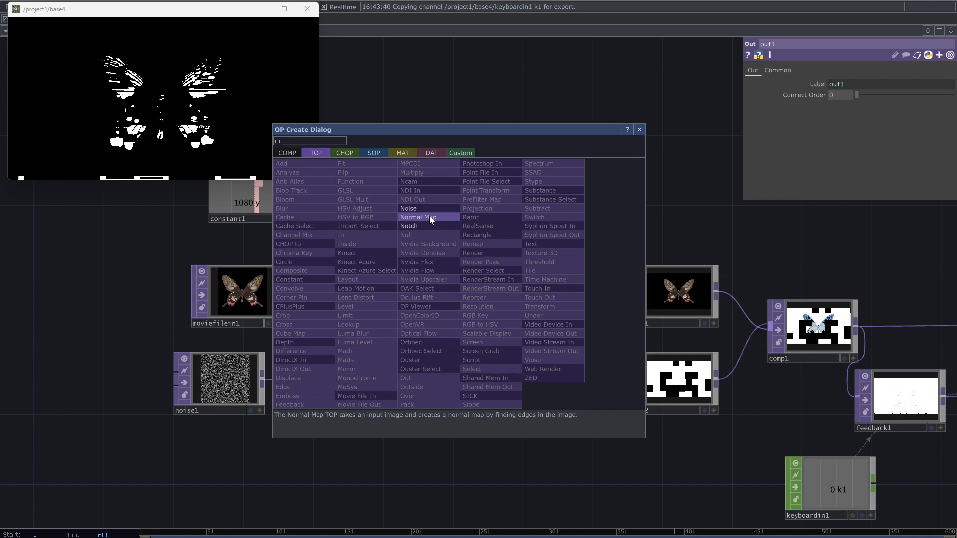
{"action": "left_click", "coordinate": [407, 208]}
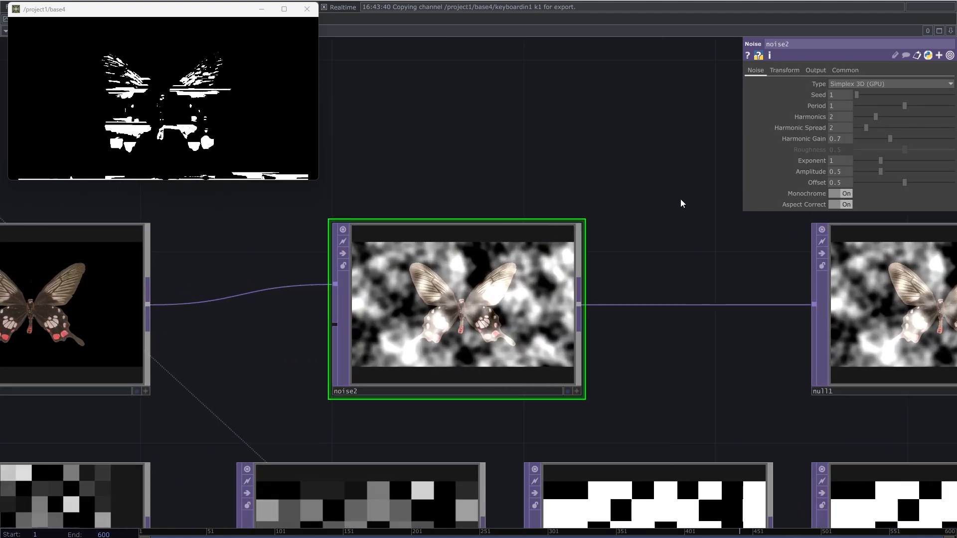
{"action": "left_click_drag", "start_coordinate": [906, 105], "coordinate": [867, 106]}
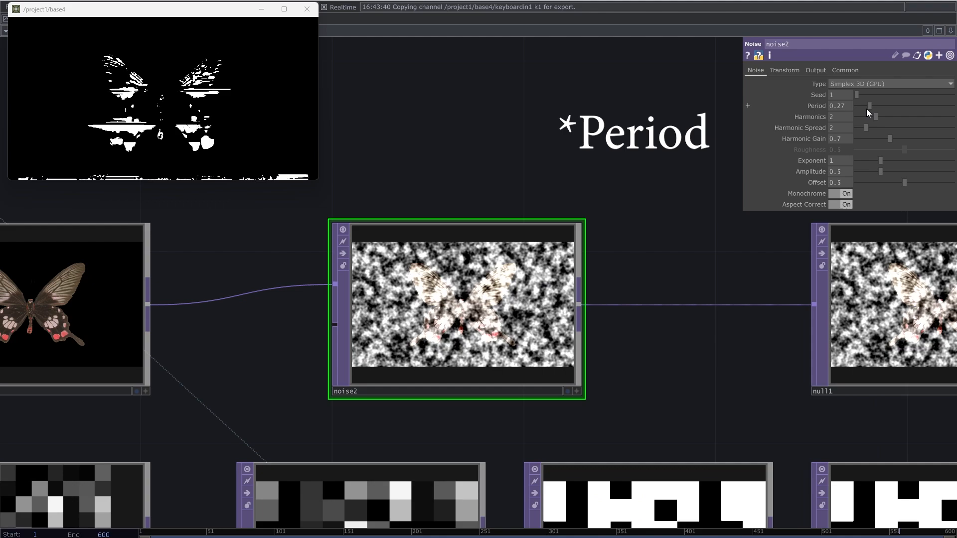
{"action": "left_click_drag", "start_coordinate": [869, 106], "coordinate": [855, 105]}
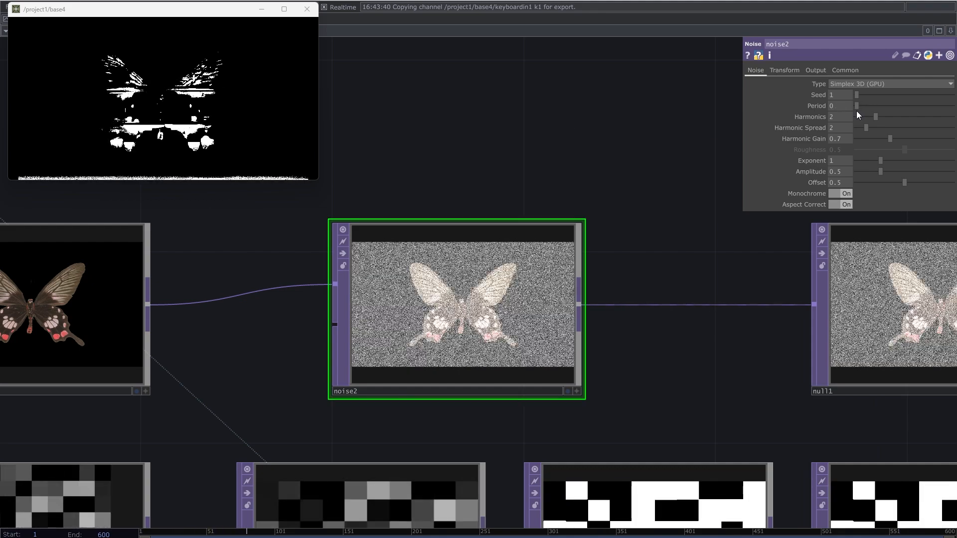
{"action": "left_click", "coordinate": [839, 105]}
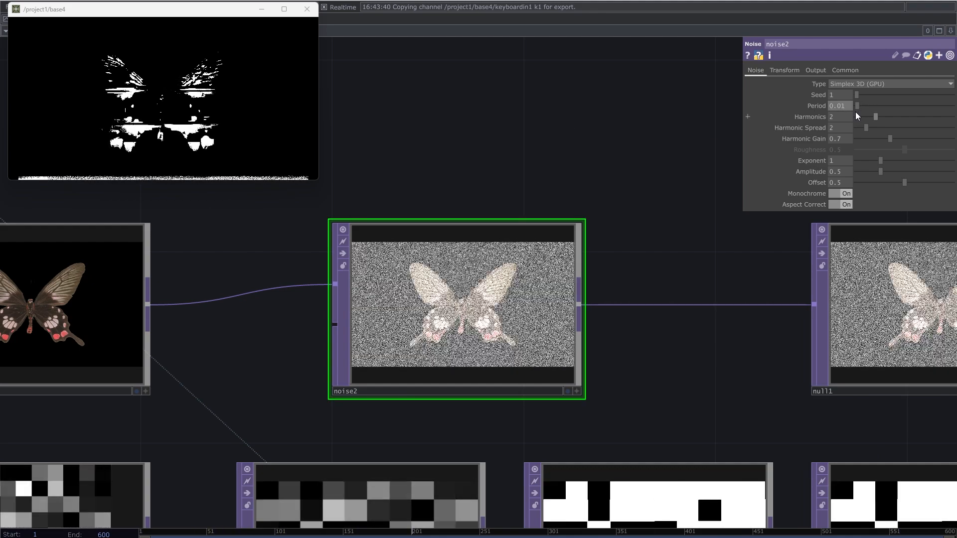
{"action": "left_click_drag", "start_coordinate": [905, 182], "coordinate": [862, 183]}
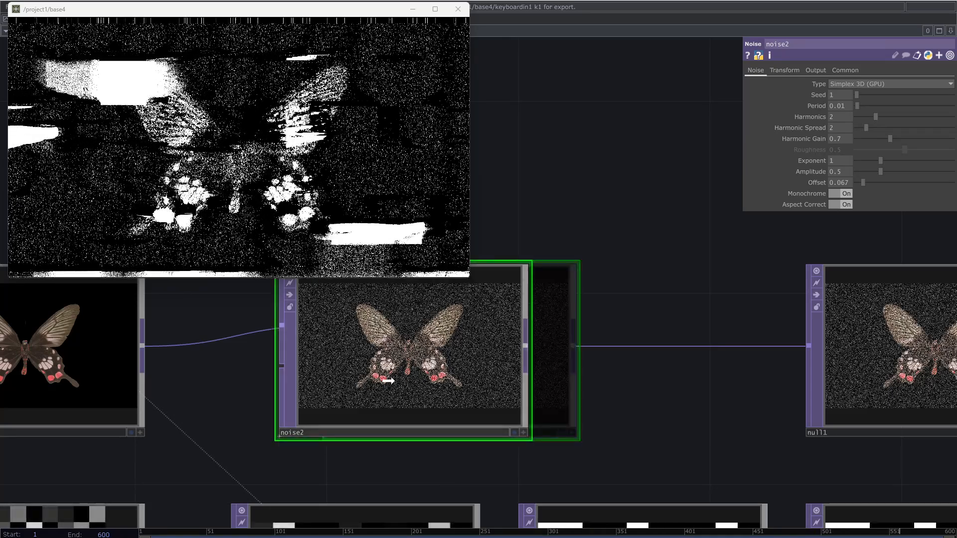
Step: Insert a Level TOP after noise2 with Brightness 1.22 and Black Level 0.35
{"action": "right_click", "coordinate": [580, 346]}
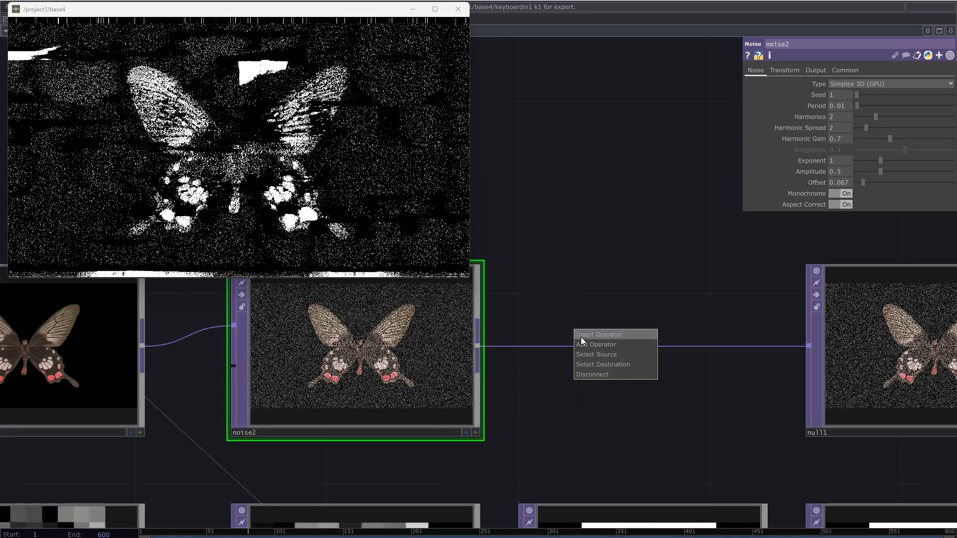
{"action": "left_click", "coordinate": [595, 345]}
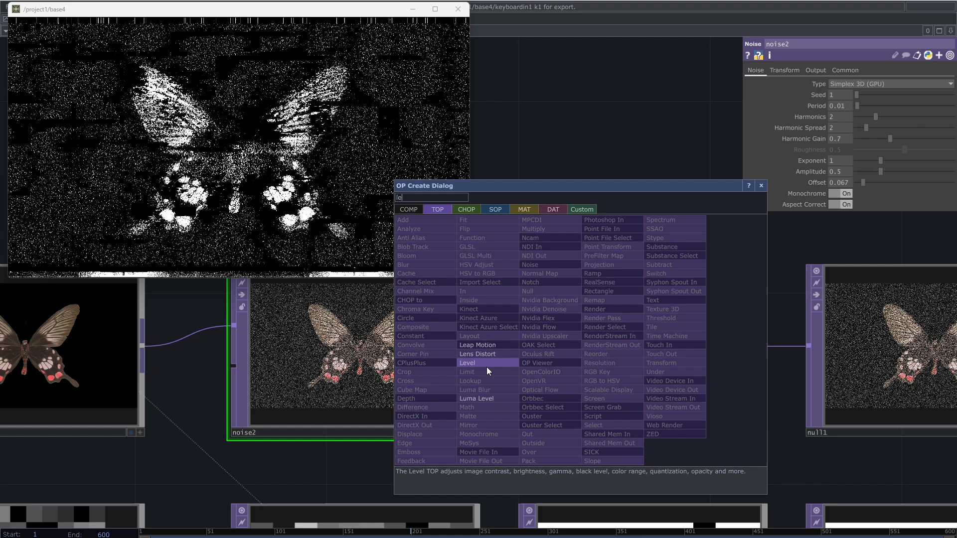
{"action": "left_click", "coordinate": [467, 363]}
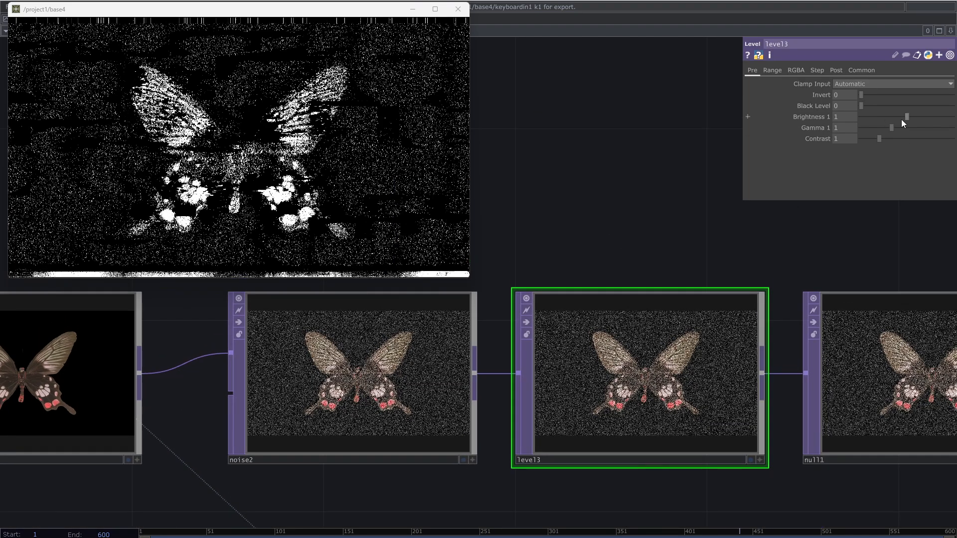
{"action": "left_click_drag", "start_coordinate": [905, 117], "coordinate": [890, 117]}
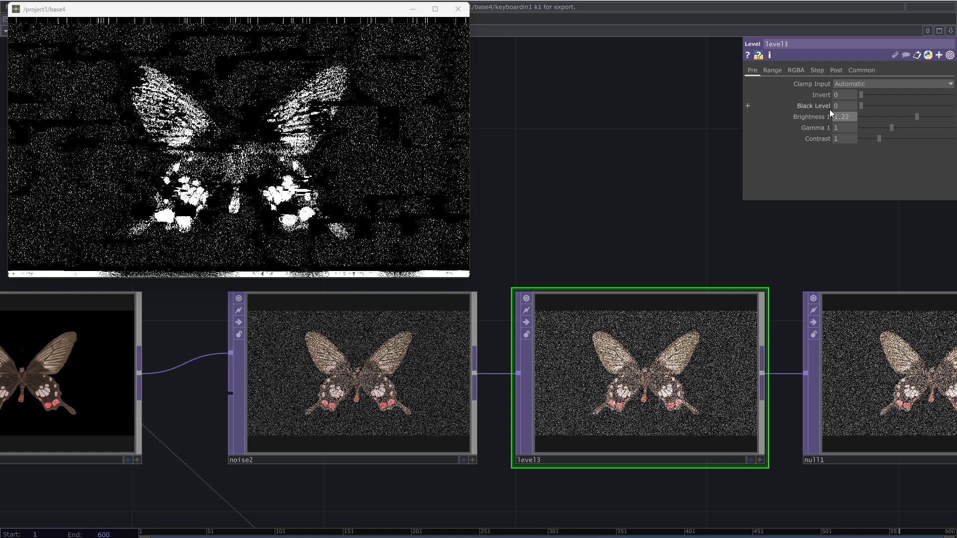
{"action": "left_click_drag", "start_coordinate": [862, 106], "coordinate": [877, 105]}
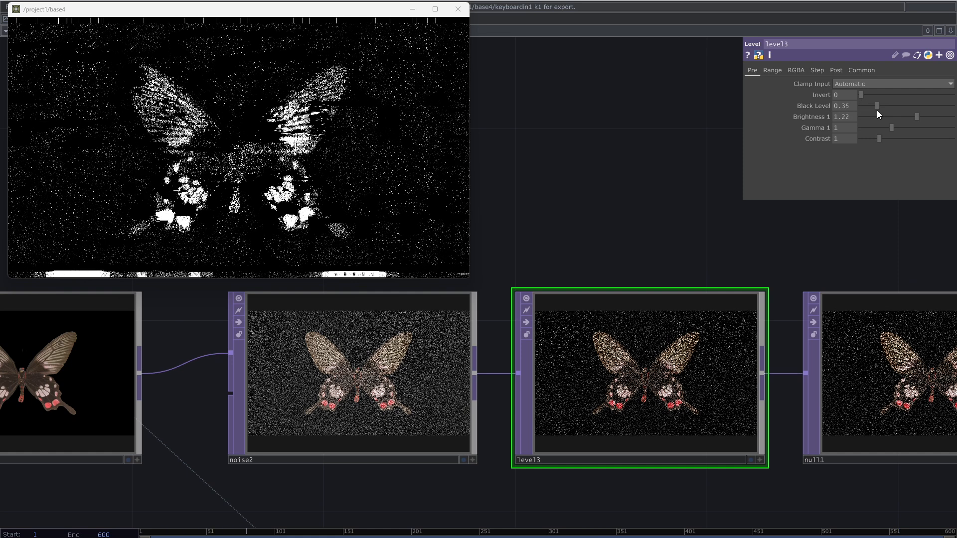
{"action": "left_click_drag", "start_coordinate": [906, 116], "coordinate": [921, 116]}
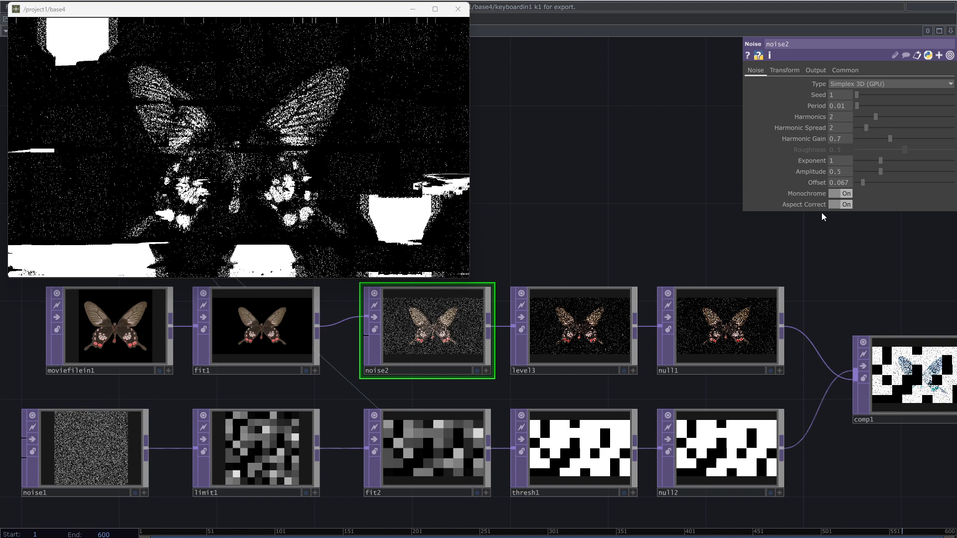
Step: Lower noise2 amplitude to 0.16 and raise level3 gamma to 1.31
{"action": "left_click_drag", "start_coordinate": [879, 171], "coordinate": [860, 171]}
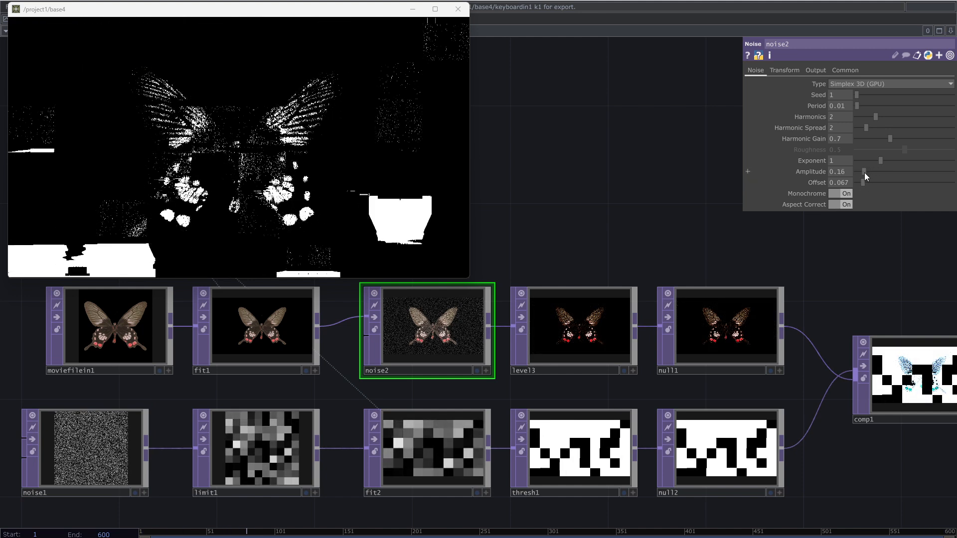
{"action": "left_click_drag", "start_coordinate": [862, 172], "coordinate": [859, 172]}
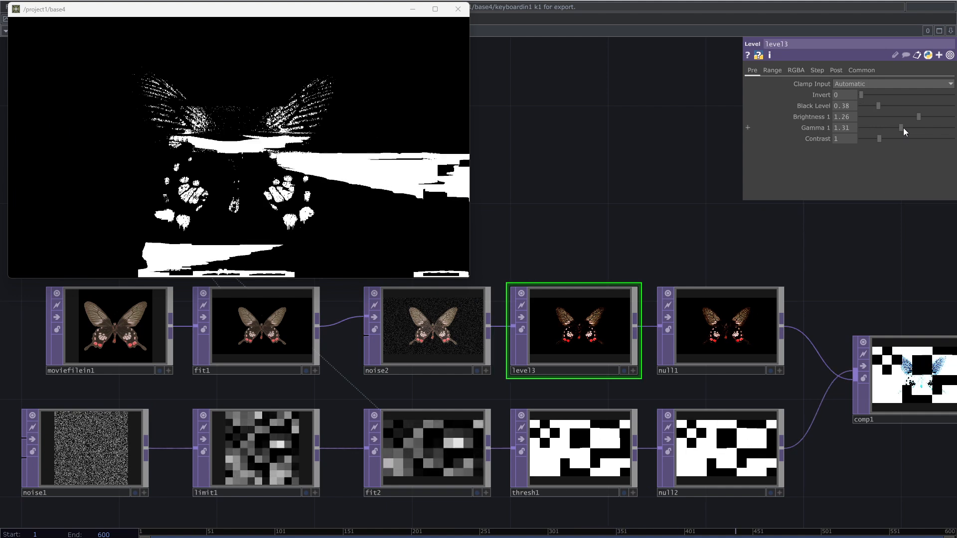
{"action": "left_click_drag", "start_coordinate": [899, 127], "coordinate": [942, 127]}
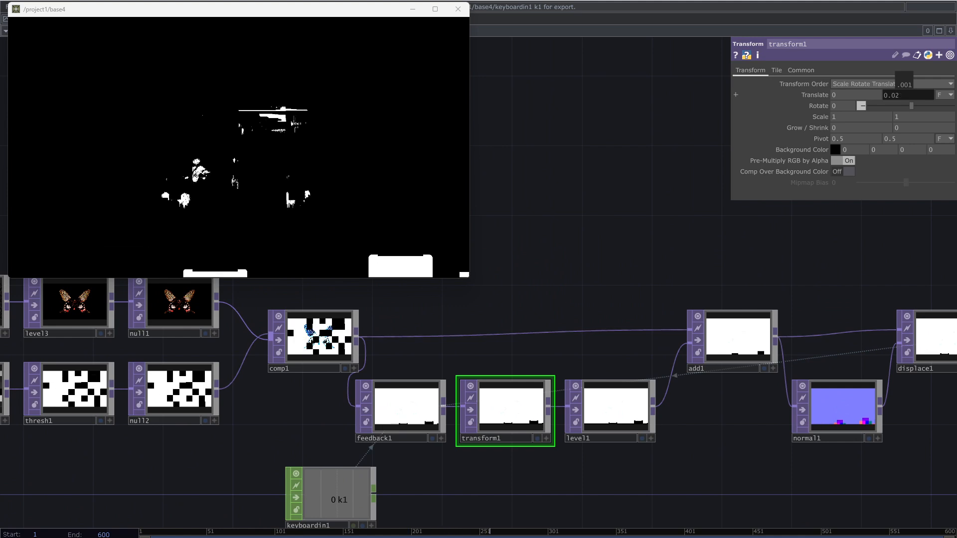
Step: Set transform1 Translate y to 0.02 and displace1 weight to 0.025, then inspect normal1's Normal Map page
{"action": "left_click", "coordinate": [907, 95]}
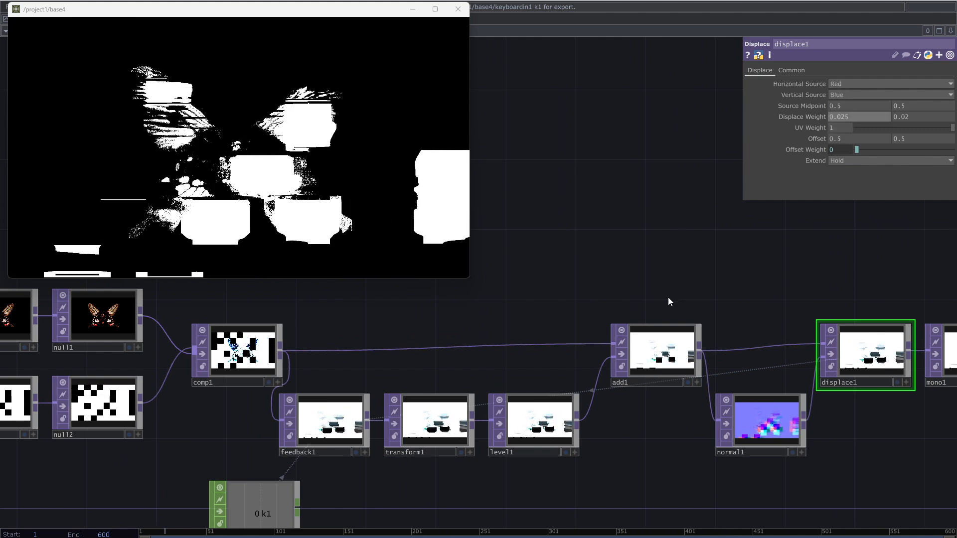
{"action": "left_click", "coordinate": [427, 421]}
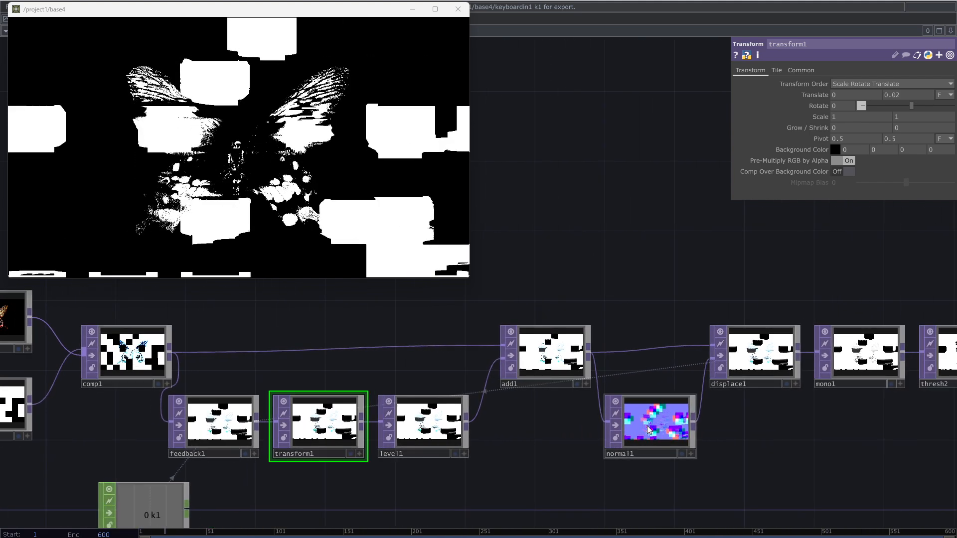
{"action": "left_click", "coordinate": [649, 425]}
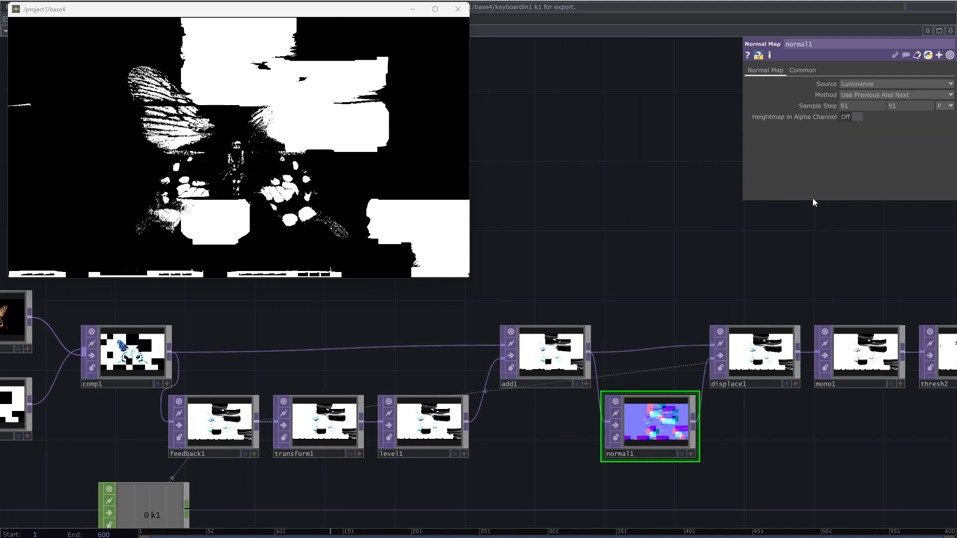